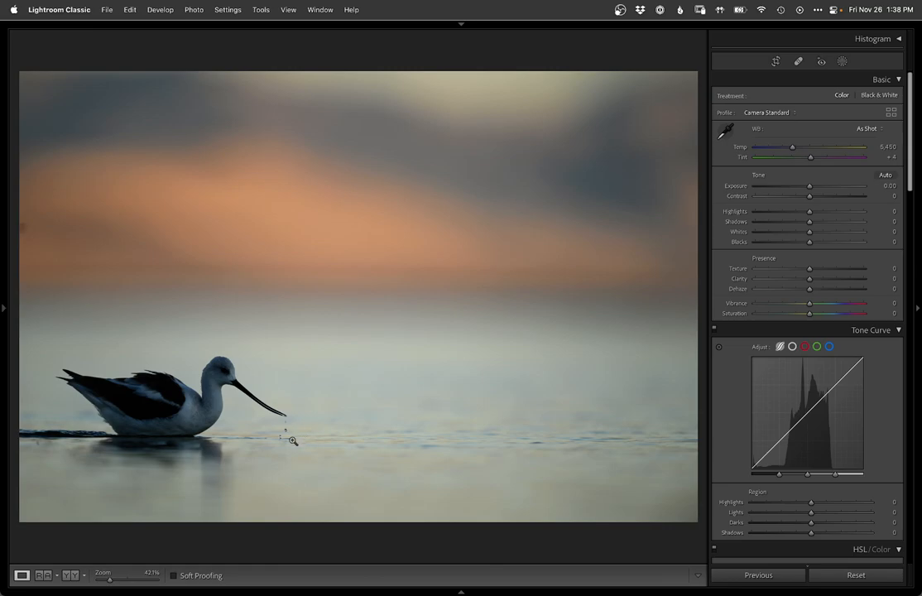
Straighten the photo with Crop & Straighten so the water horizon is level.
click(774, 60)
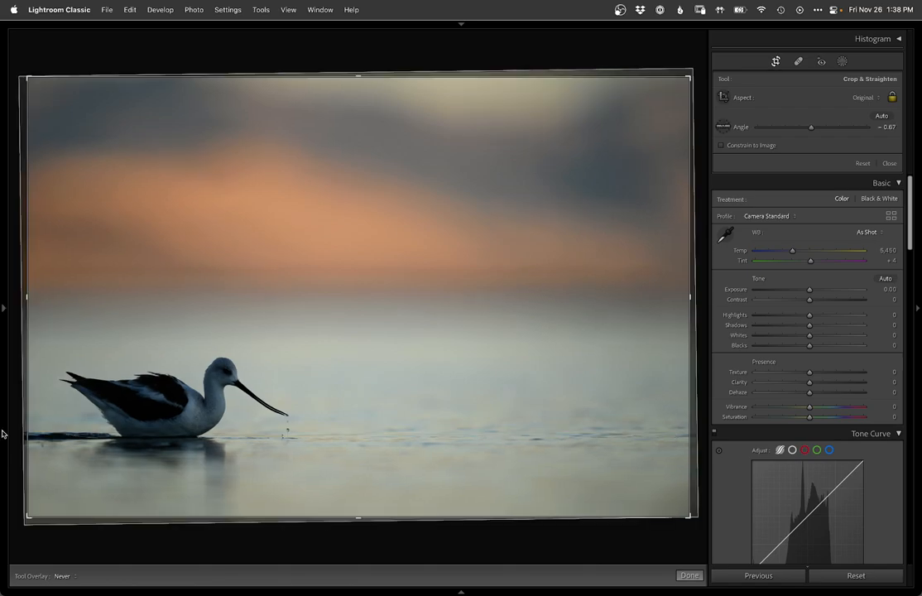
click(688, 576)
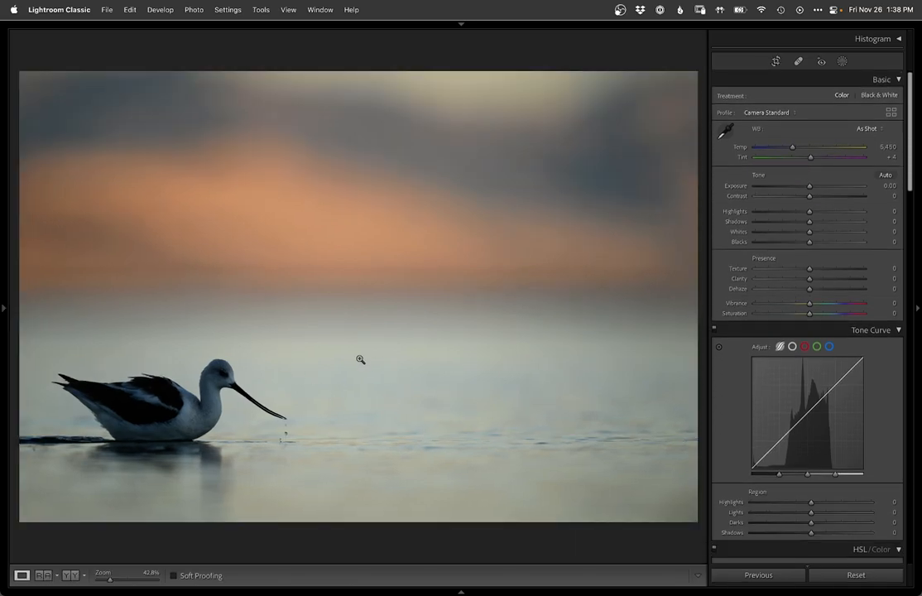
mouse_move(407, 417)
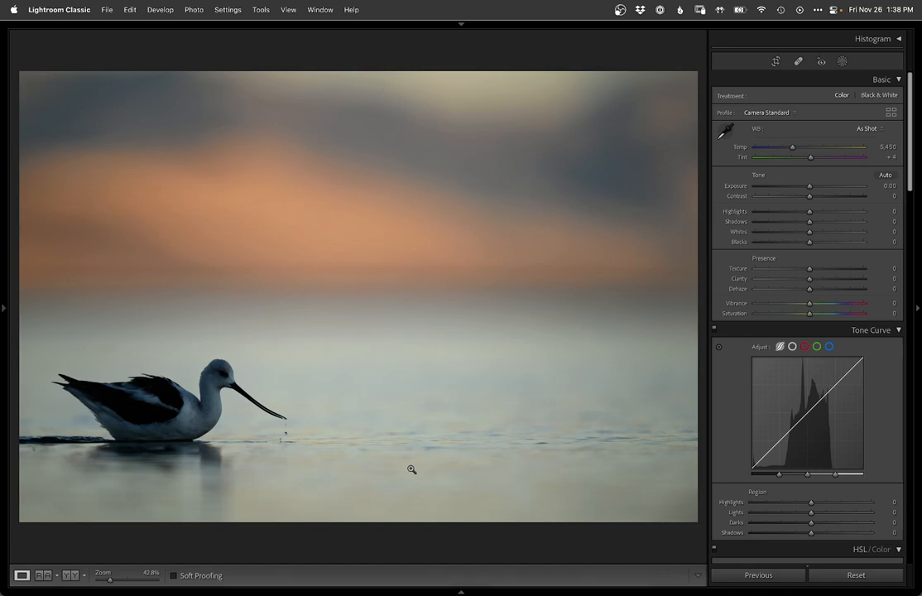
Raise Exposure and Shadows in the Basic panel and nudge Temp slightly warmer.
drag(809, 185, 814, 186)
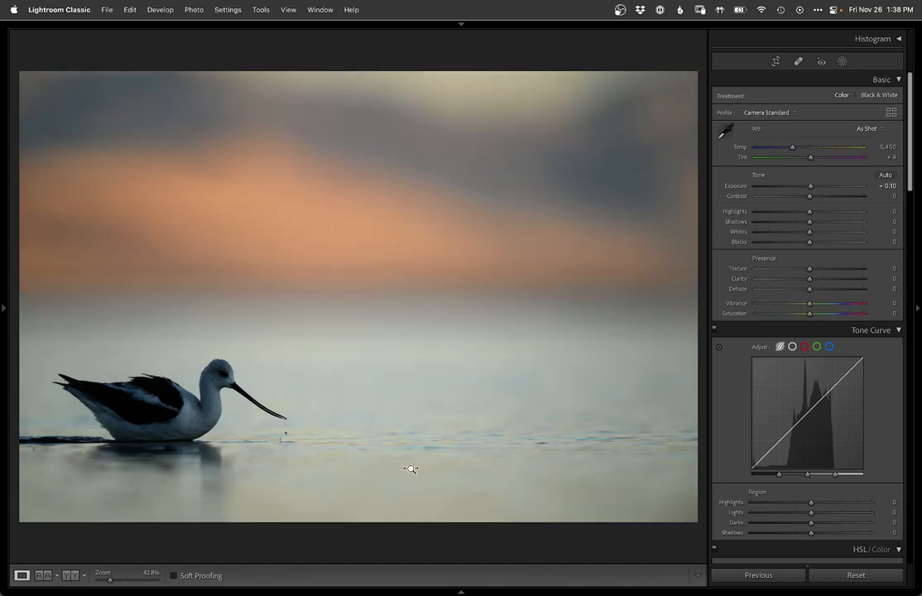
drag(811, 185, 814, 186)
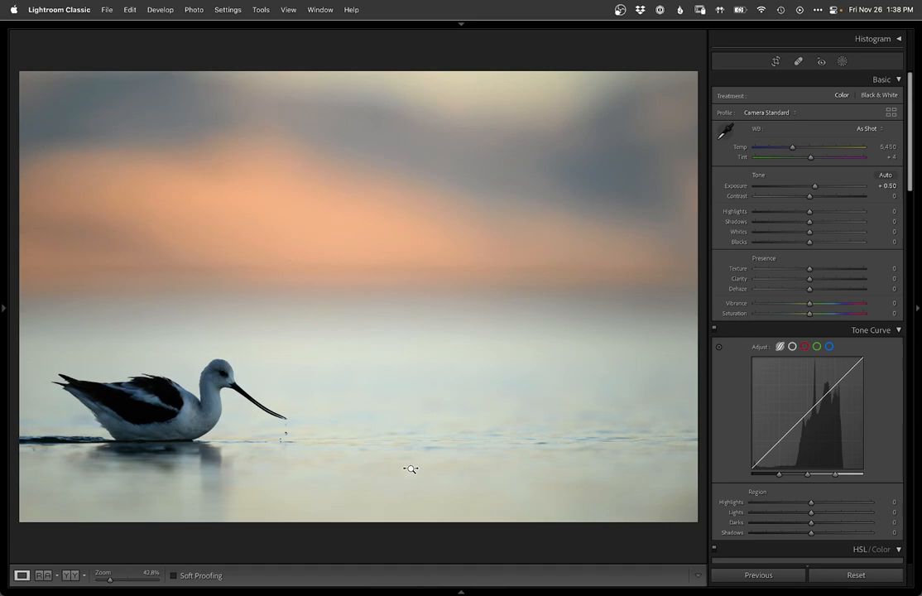
drag(809, 232, 830, 232)
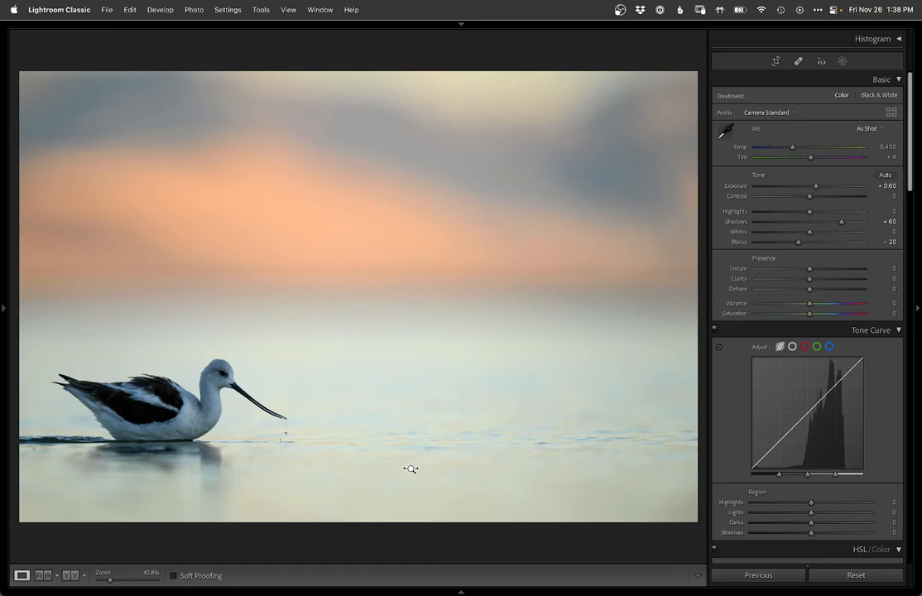
drag(814, 186, 819, 186)
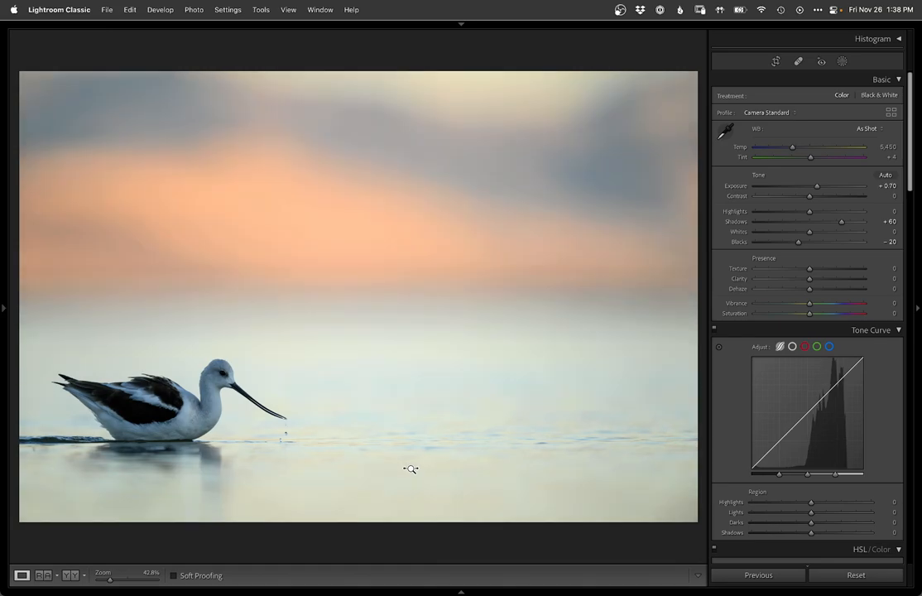
drag(840, 222, 857, 221)
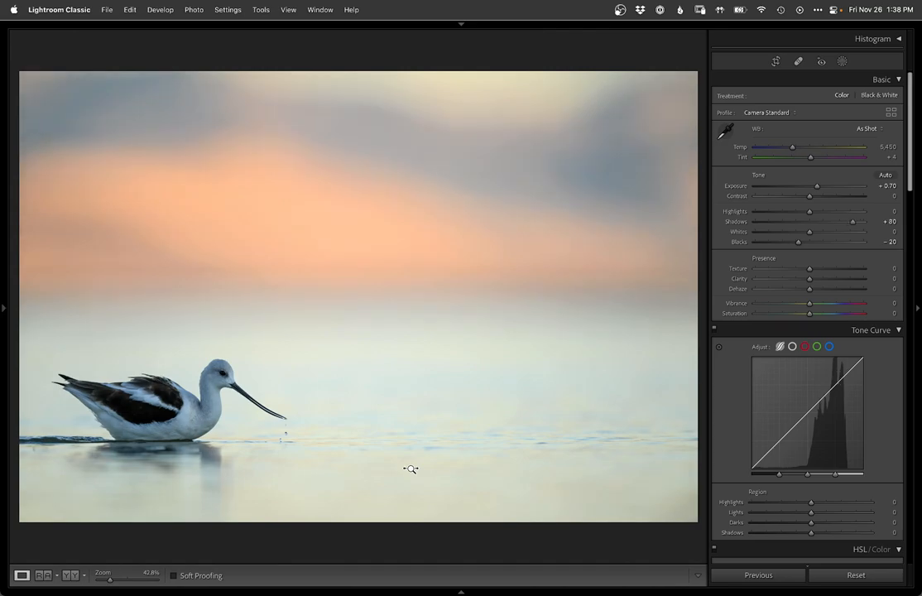
drag(797, 242, 793, 242)
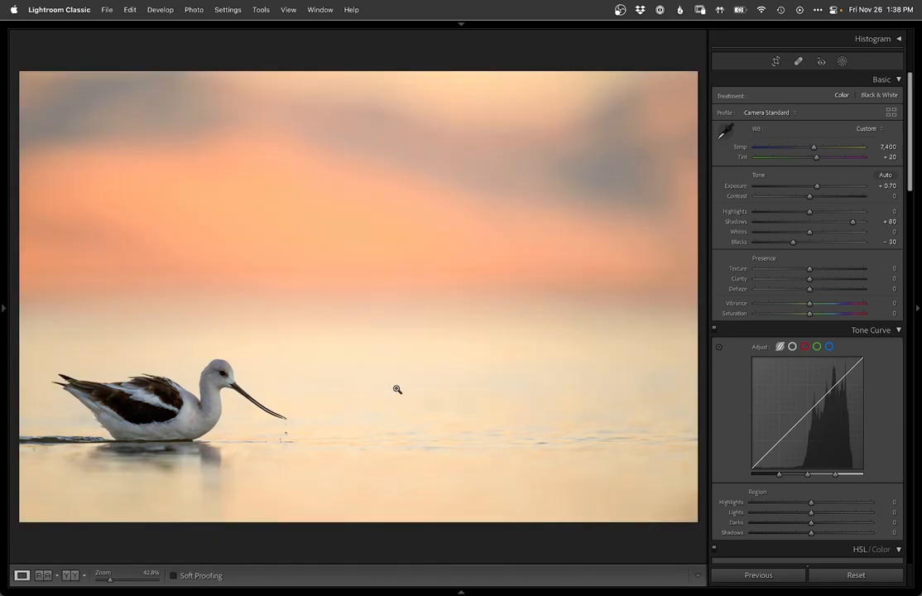
mouse_move(314, 430)
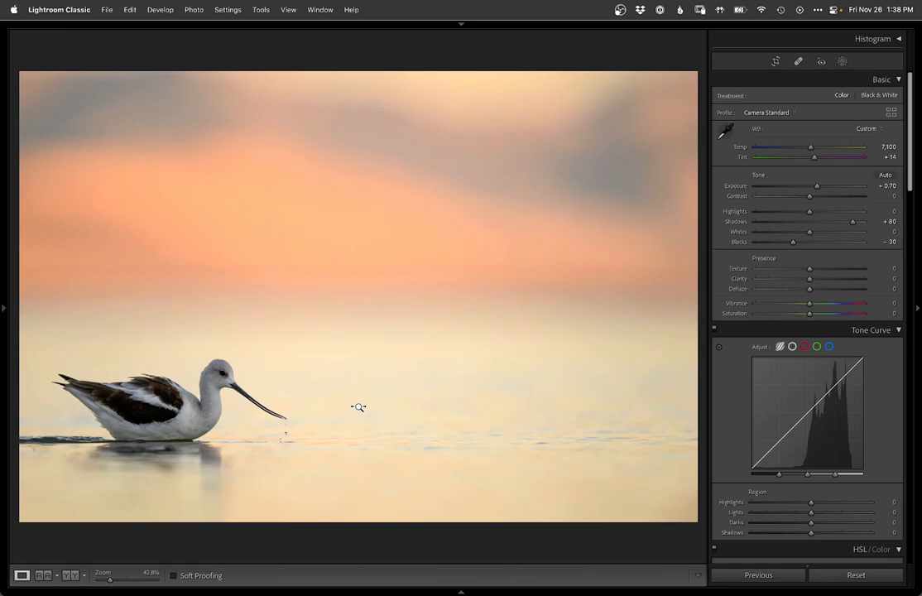
Fine-tune the Temp and Tint sliders for a golden-orange warmth.
drag(814, 145, 794, 146)
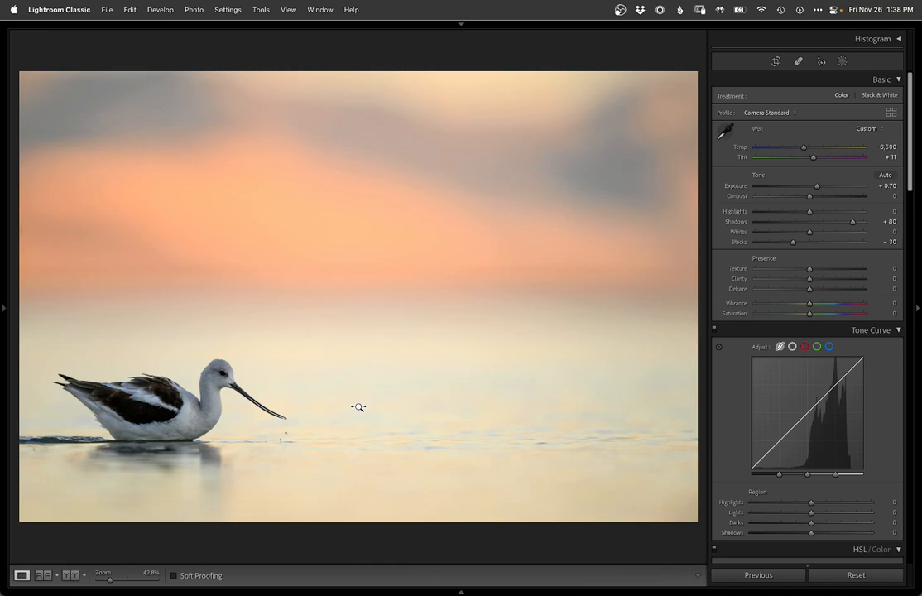
mouse_move(359, 407)
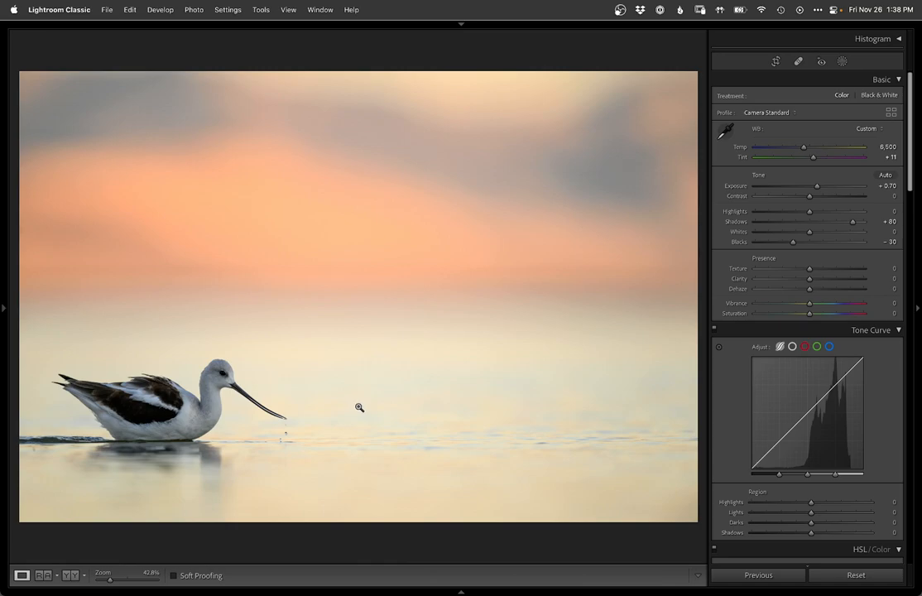
Add a Linear Gradient mask and tune its adjustment slider.
click(840, 60)
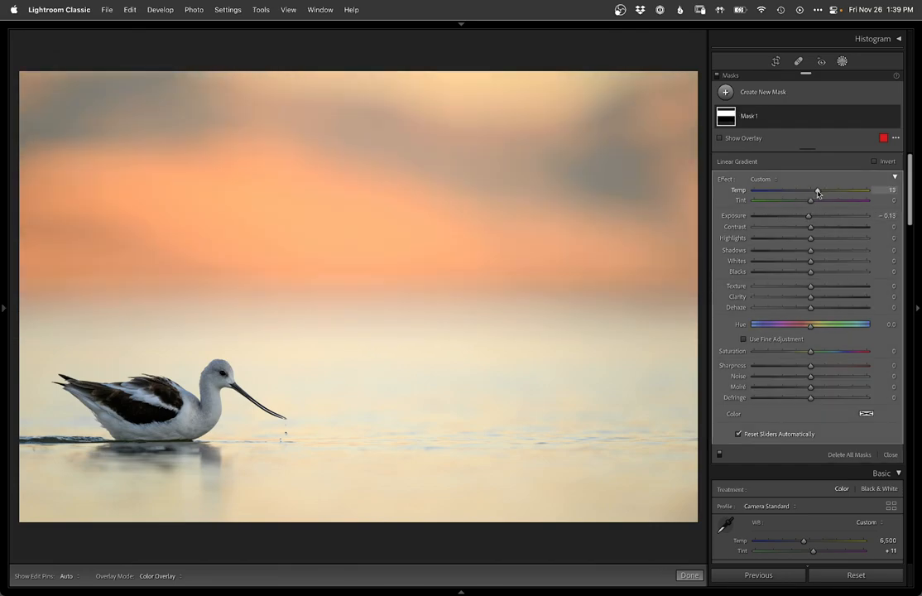
drag(819, 190, 814, 190)
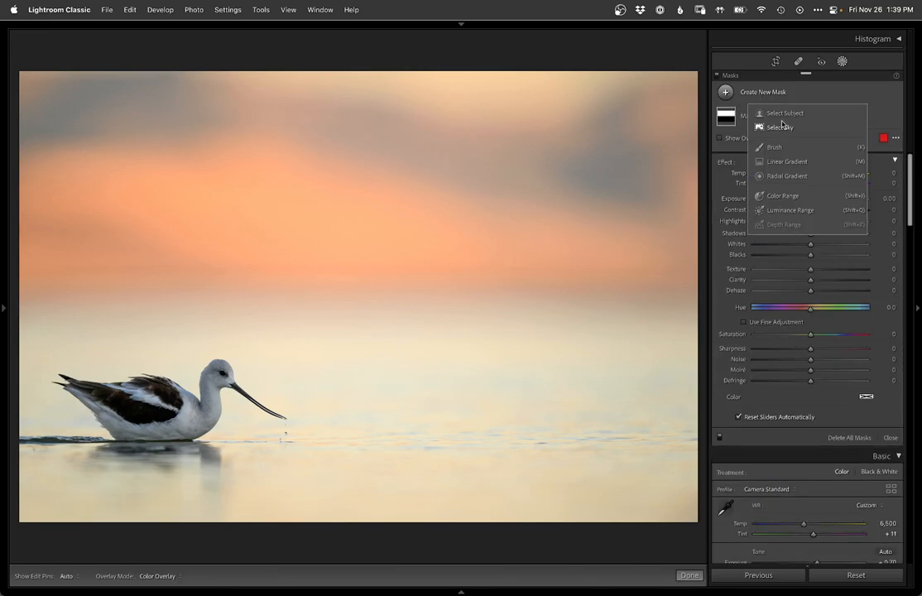
Create a Select Subject mask on the avocet and adjust its Exposure and Whites.
click(784, 112)
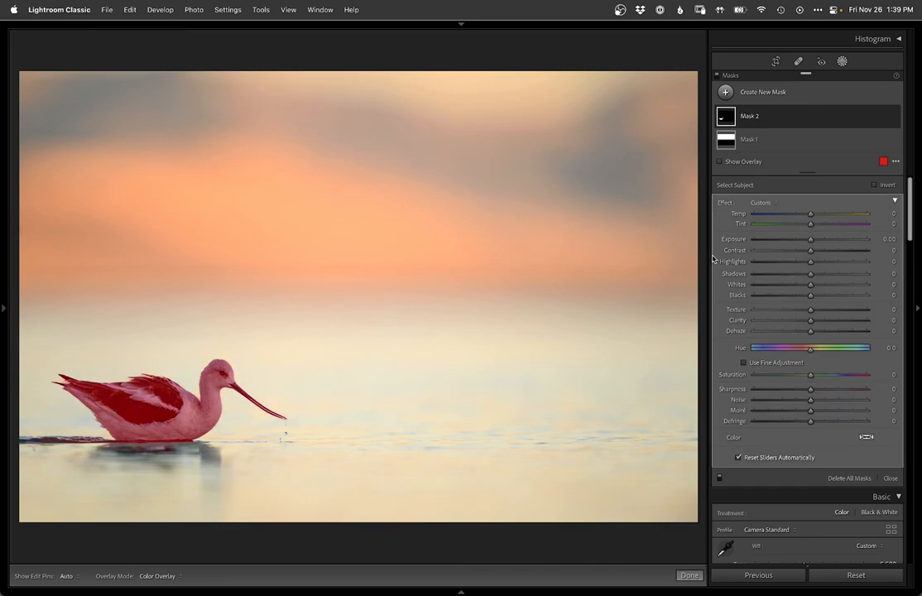
drag(811, 238, 815, 239)
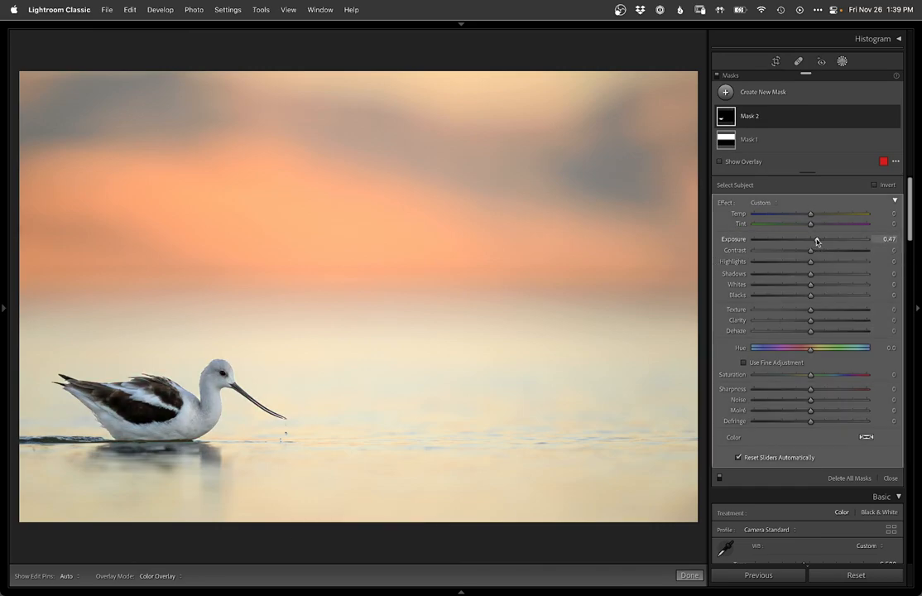
drag(811, 238, 813, 238)
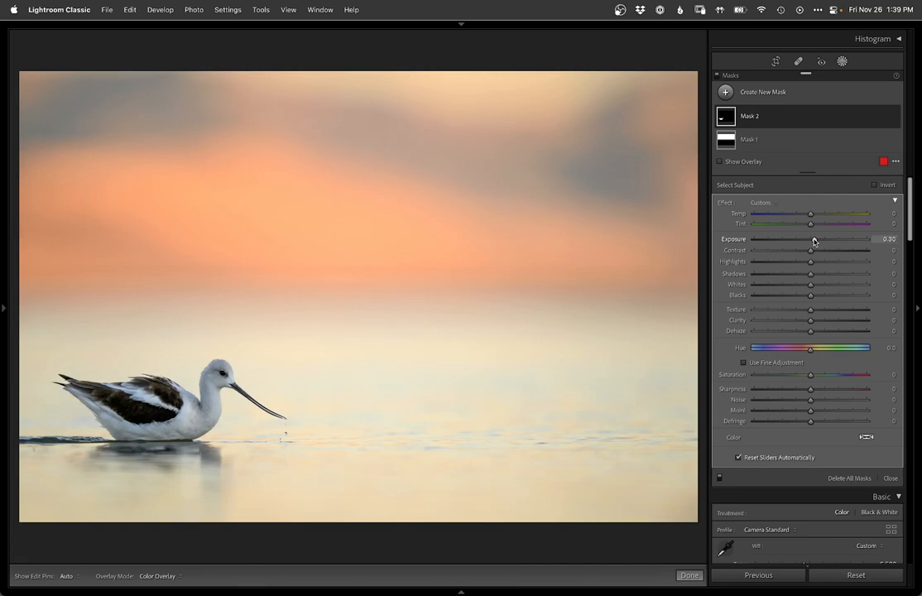
drag(811, 285, 819, 285)
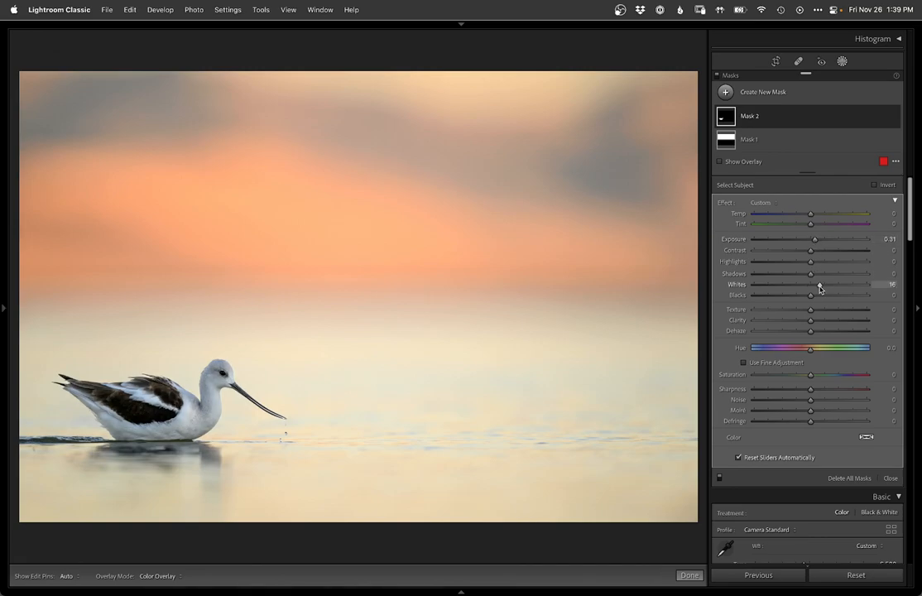
drag(811, 285, 821, 285)
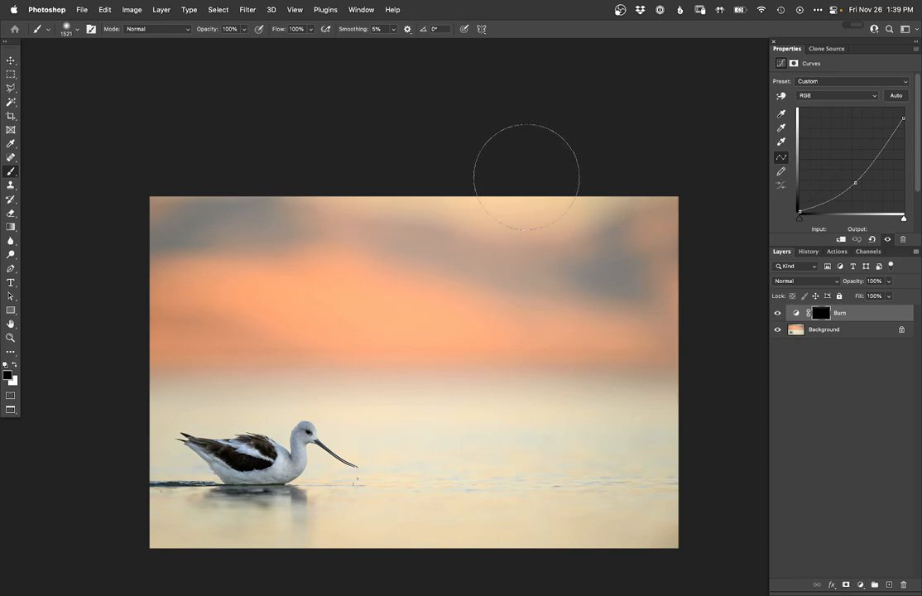
mouse_move(363, 156)
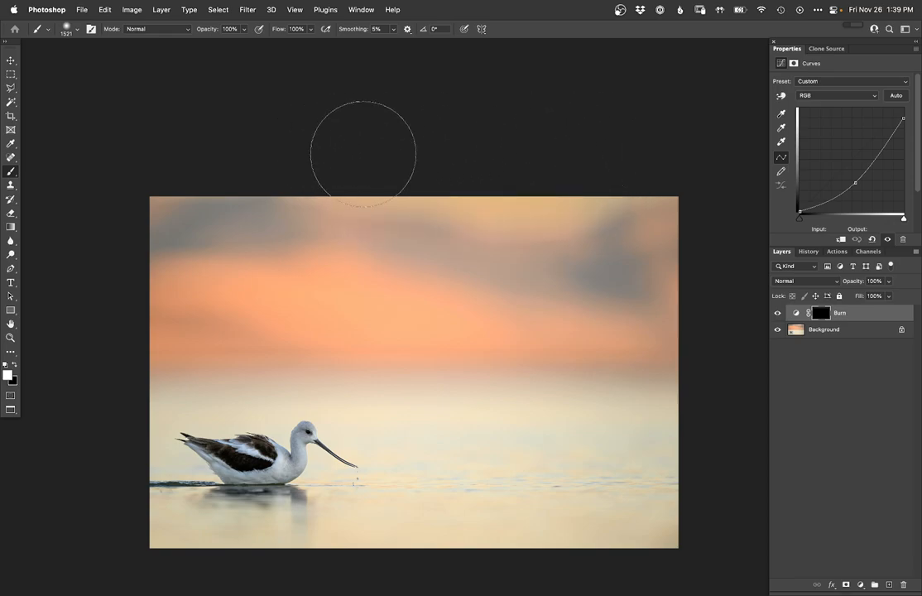
mouse_move(570, 157)
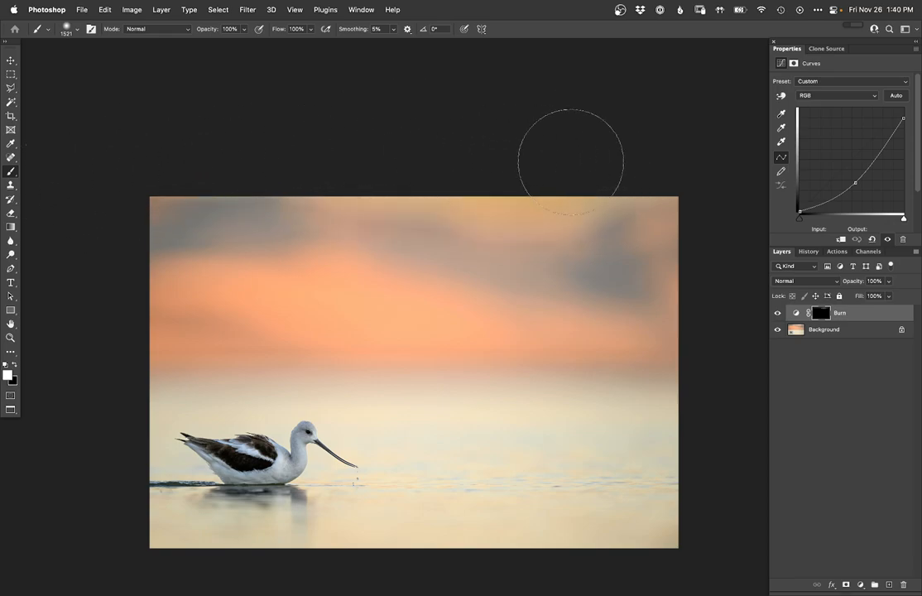
mouse_move(431, 395)
text(Retouch)
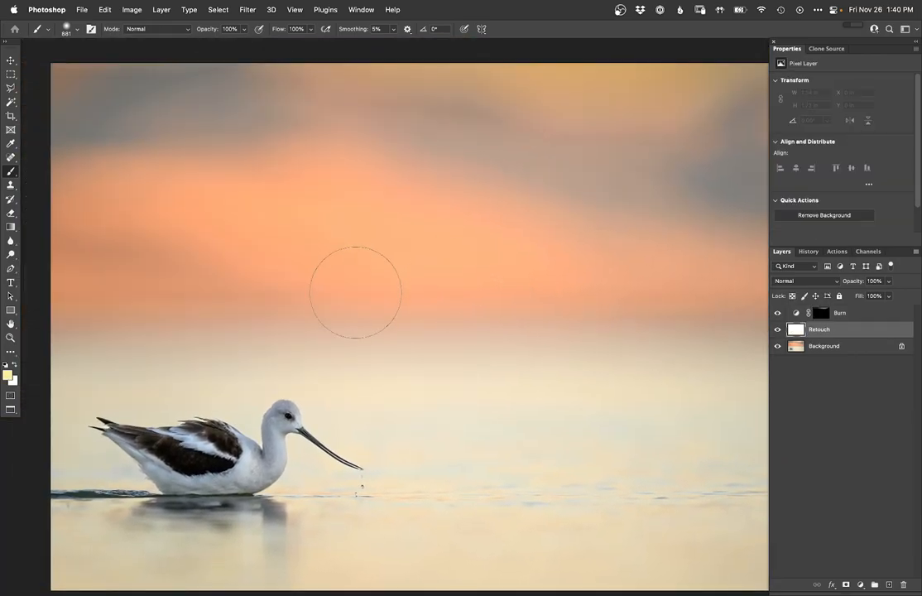
Retouch the water with the Clone Stamp, then add a Curves adjustment layer.
click(10, 185)
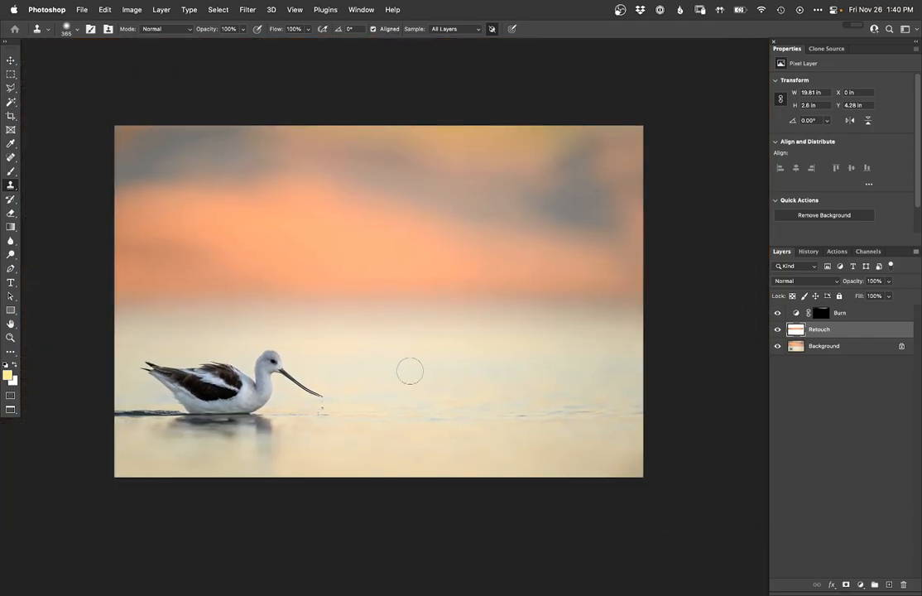
click(861, 584)
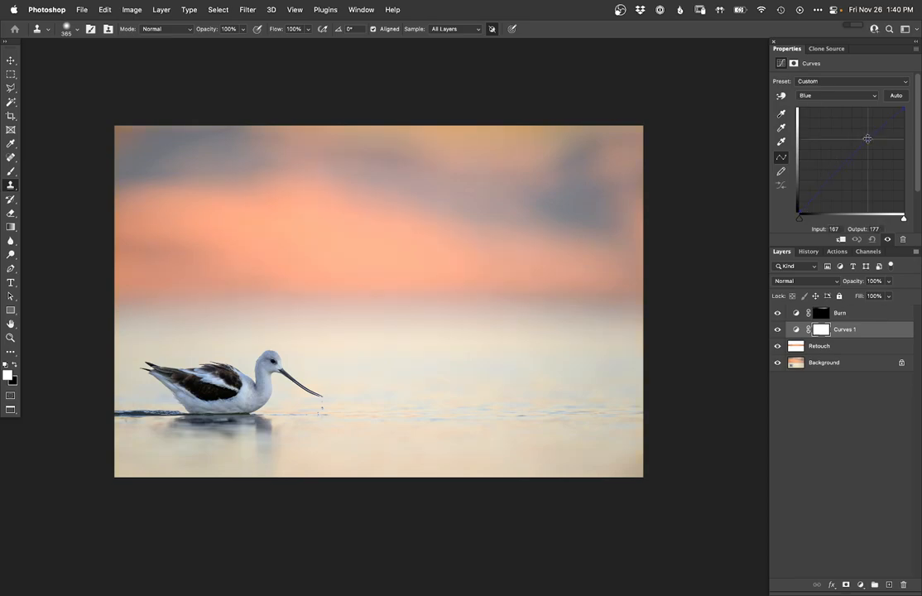
Shape the blue channel curve, then select the avocet as subject from the Background layer.
drag(867, 139, 864, 135)
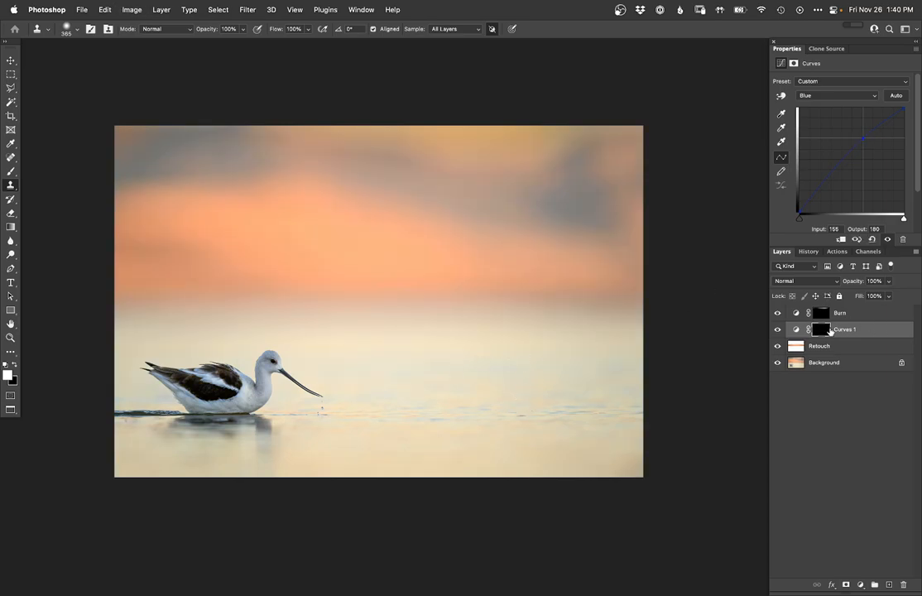
click(824, 362)
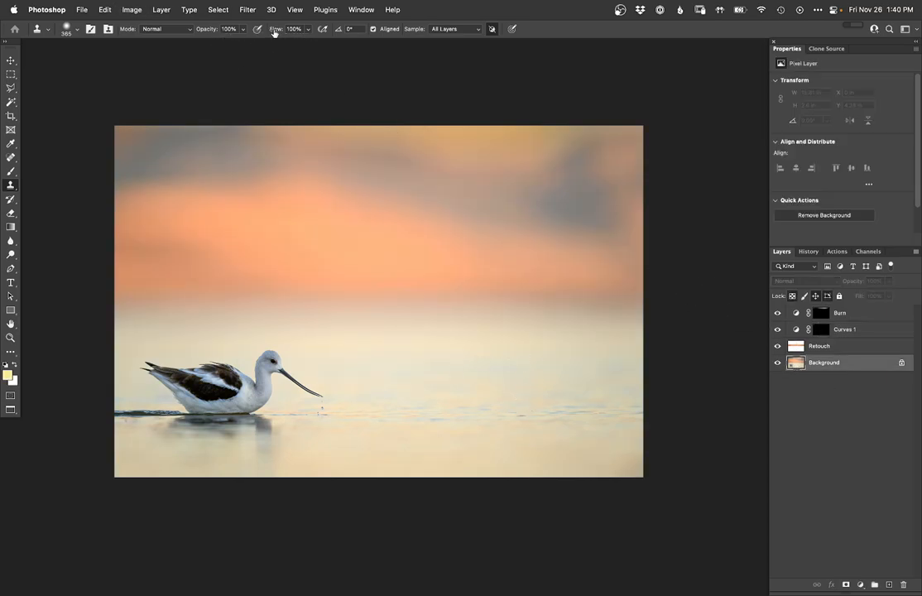
click(218, 10)
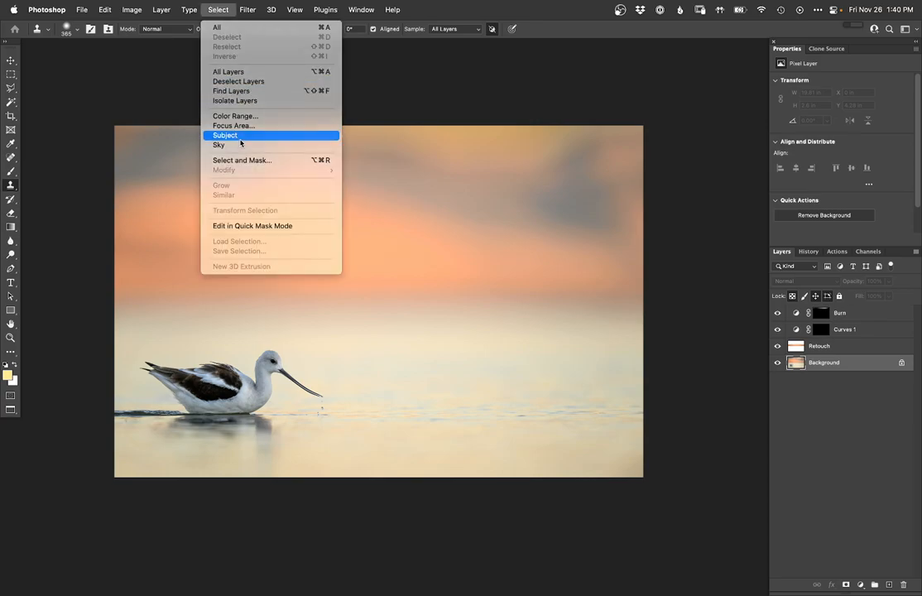
click(225, 136)
text(se)
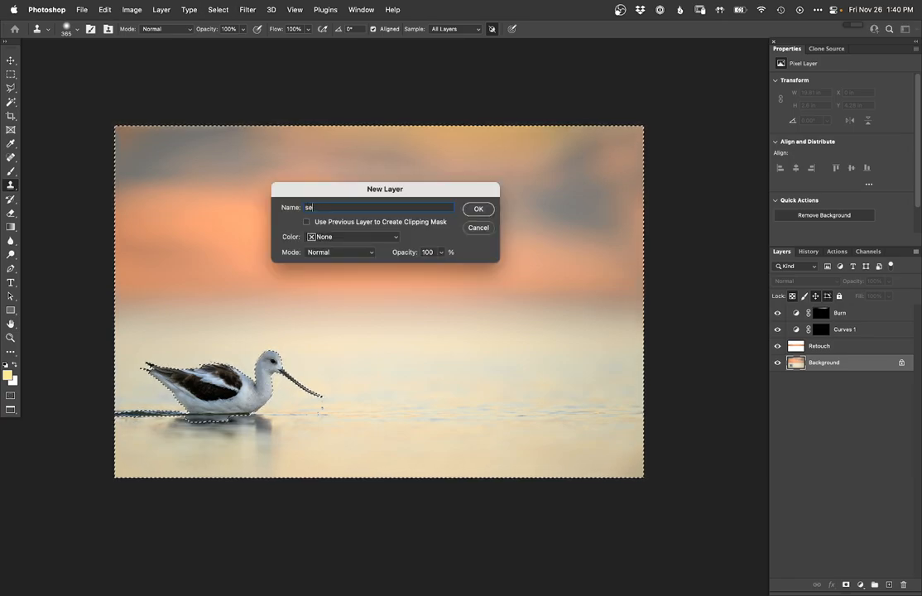
click(476, 208)
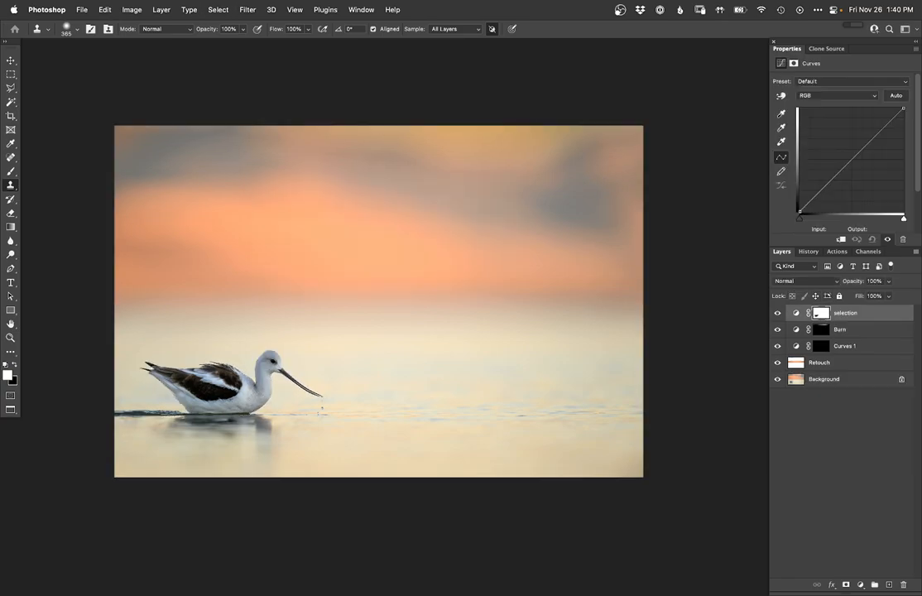
Load the bird outline from the selection layer mask and black it out on the Curves 1 mask.
click(820, 311)
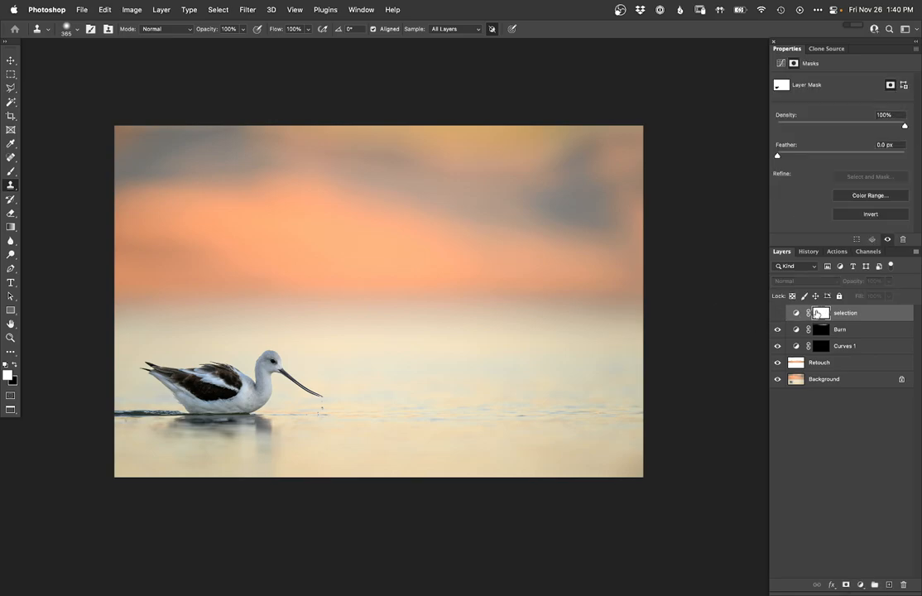
click(821, 311)
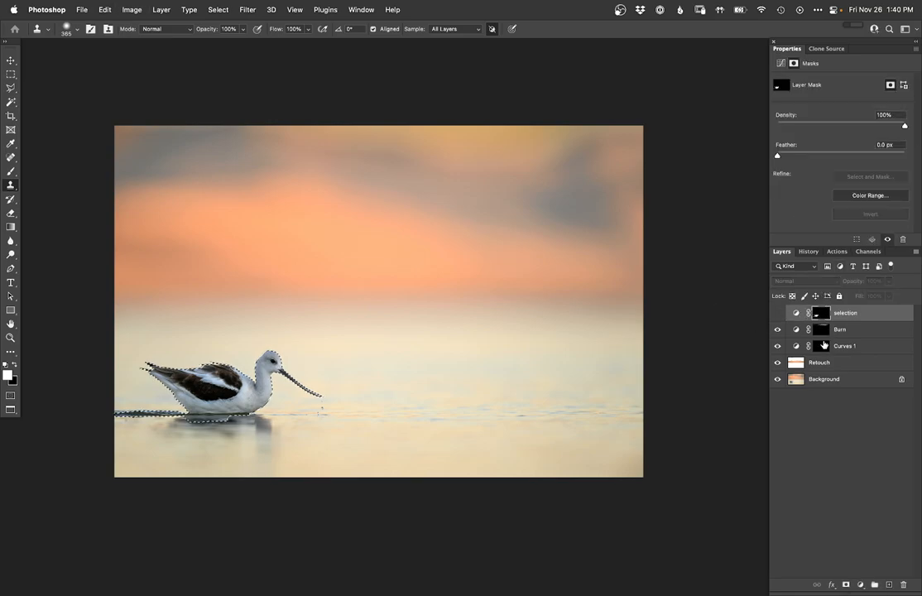
click(844, 346)
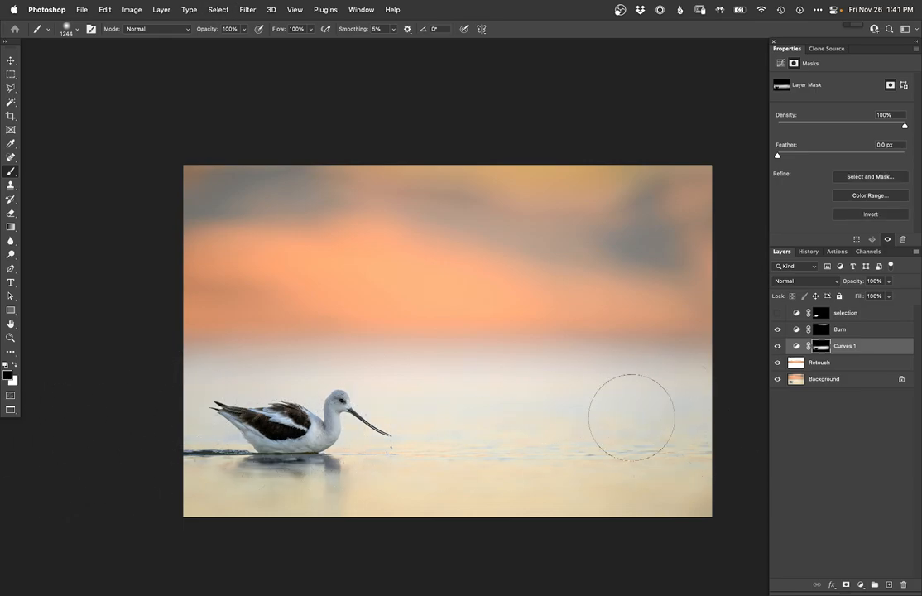
Paint Curves 1 onto the water band, check the mask alone, then select the Retouch layer.
click(776, 363)
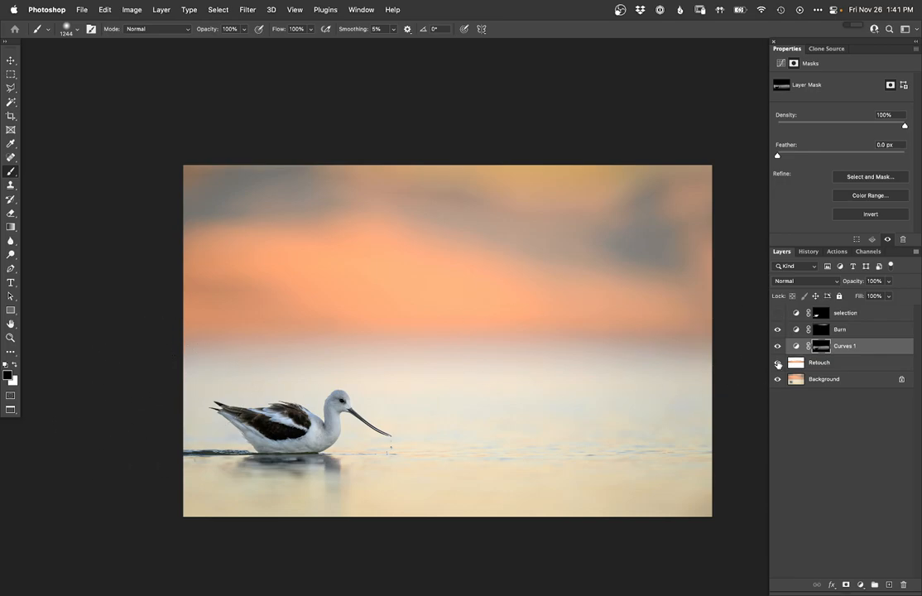
click(776, 361)
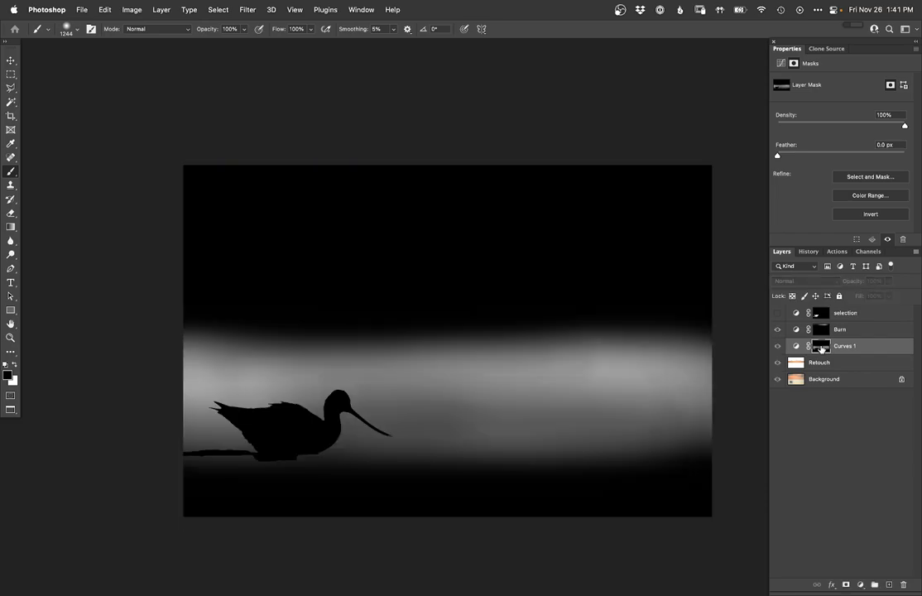
click(778, 345)
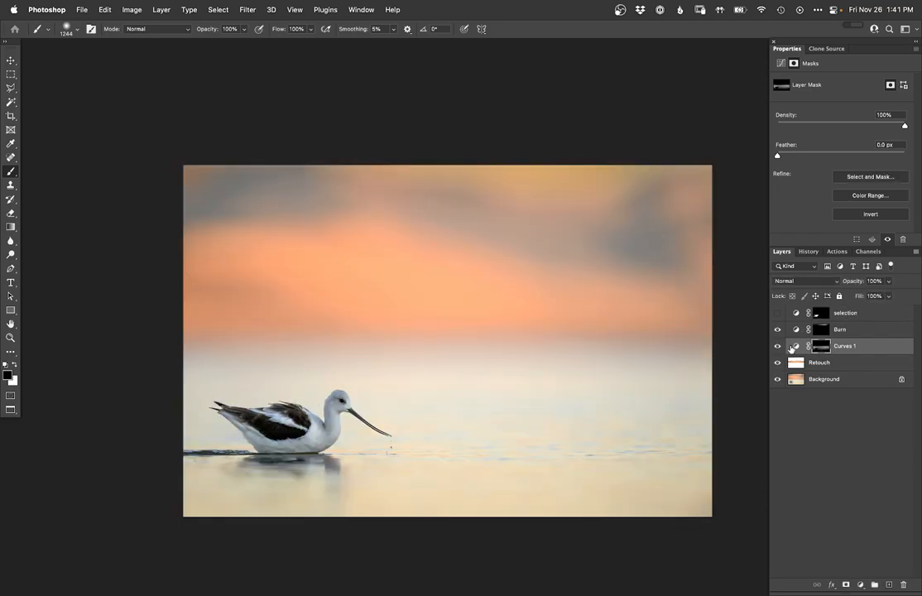
click(817, 346)
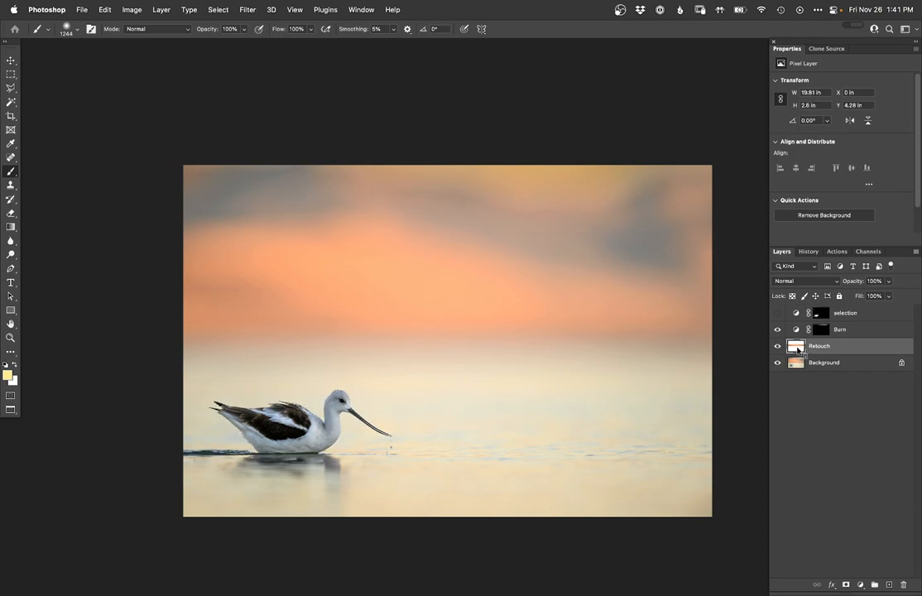
Add a Curves 2 adjustment layer and pull the RGB midtones down.
click(860, 584)
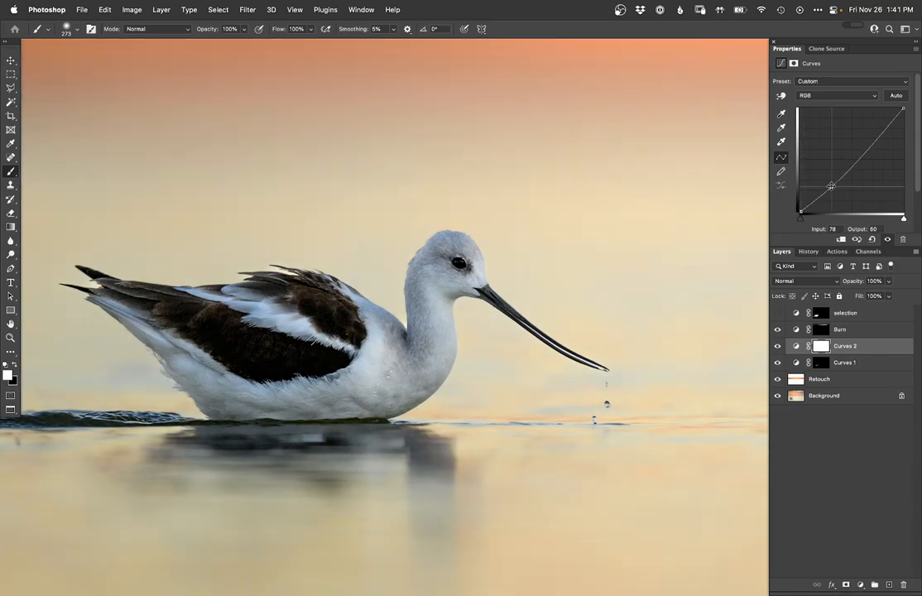
drag(831, 186, 830, 189)
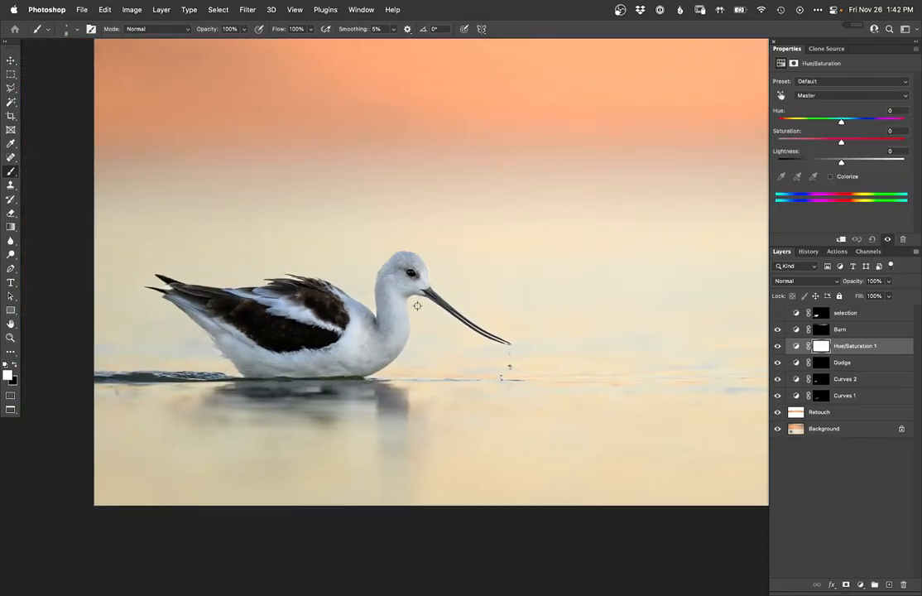
Lower Blues saturation in Hue/Saturation, invert its mask, and start a red-channel Curves 3 layer.
click(852, 95)
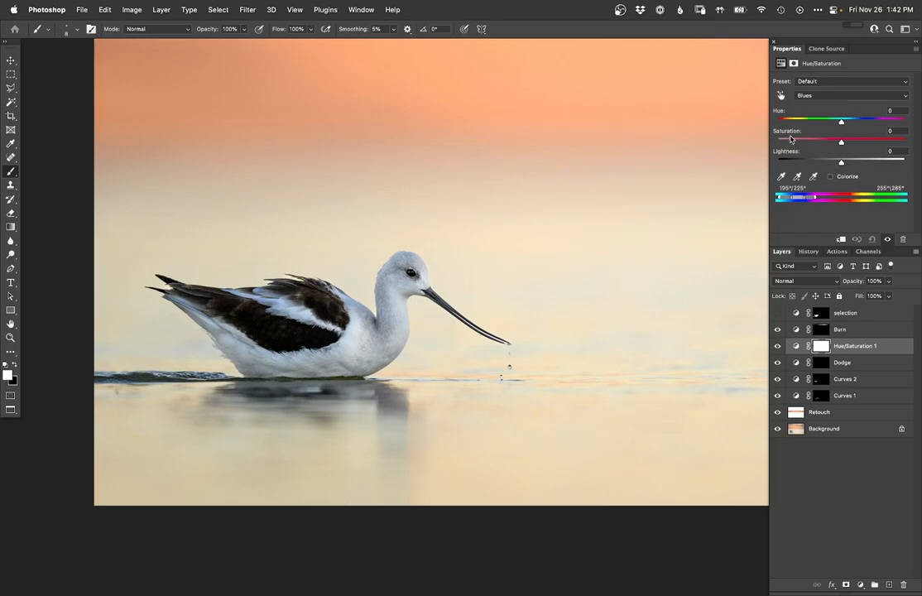
drag(840, 141, 794, 141)
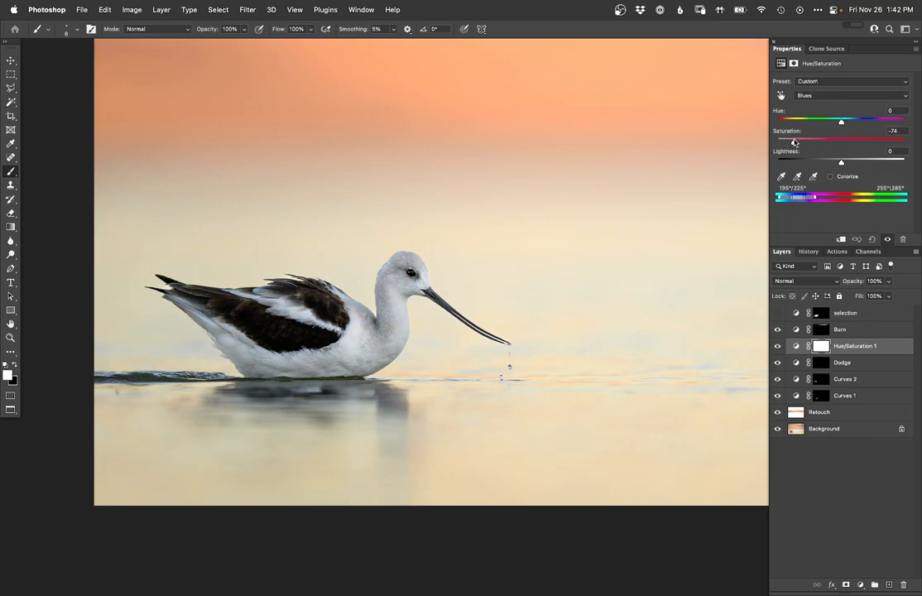
click(820, 313)
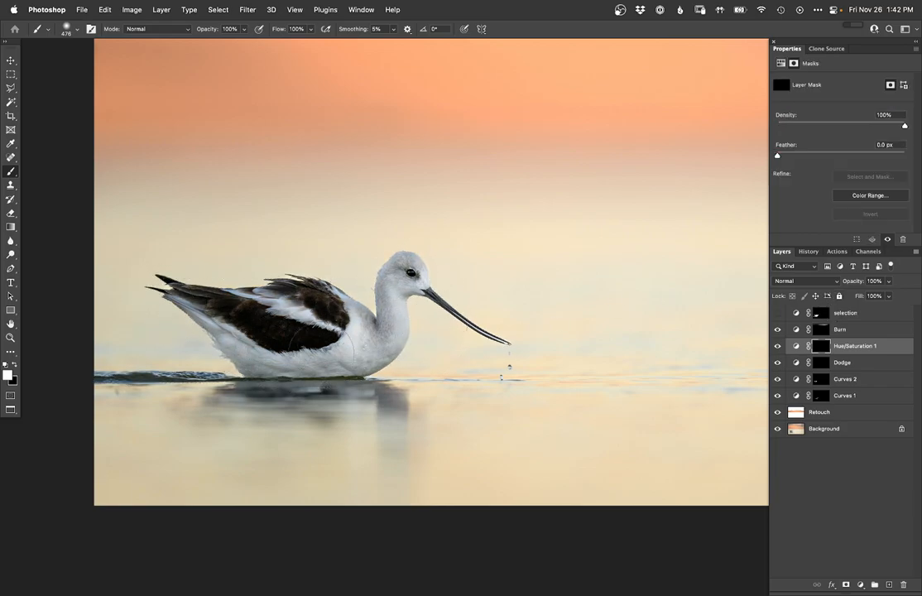
key(Cmd+0)
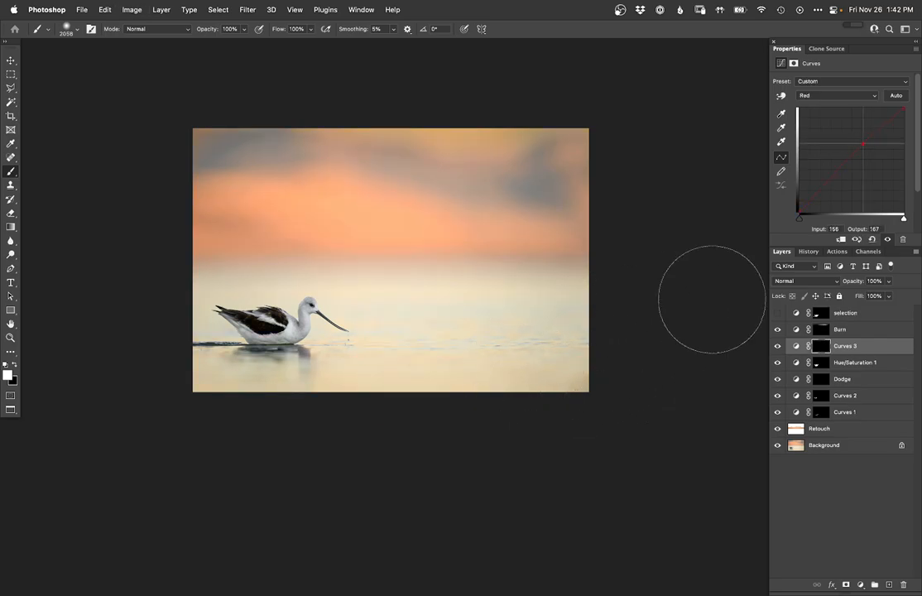
click(820, 312)
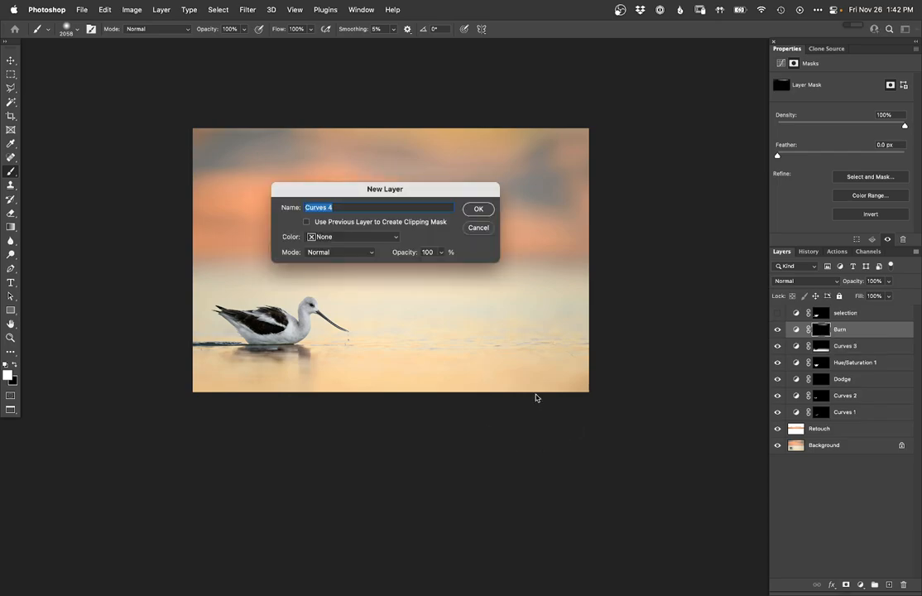
Add the Curves 4 brightening layer and compare the photo with it hidden.
click(477, 208)
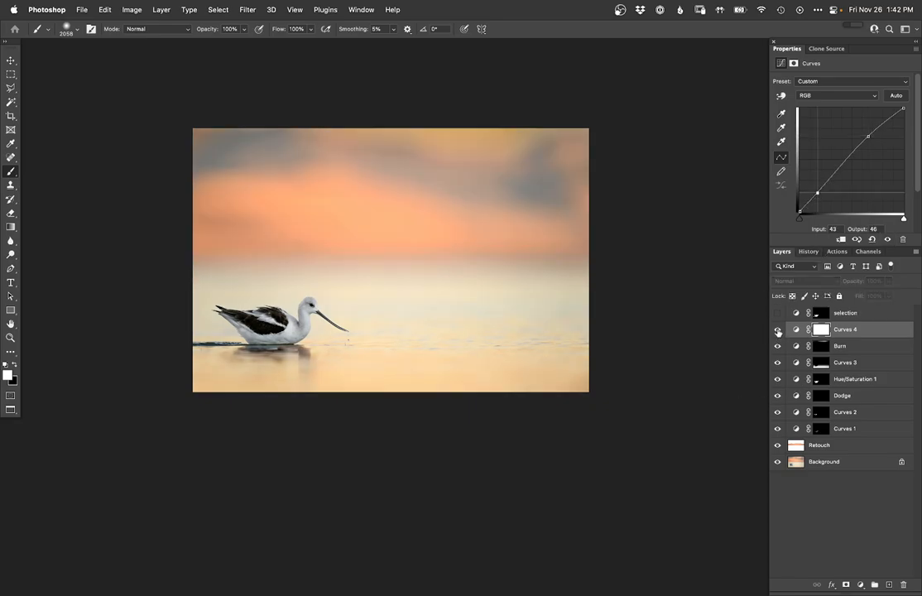
click(776, 329)
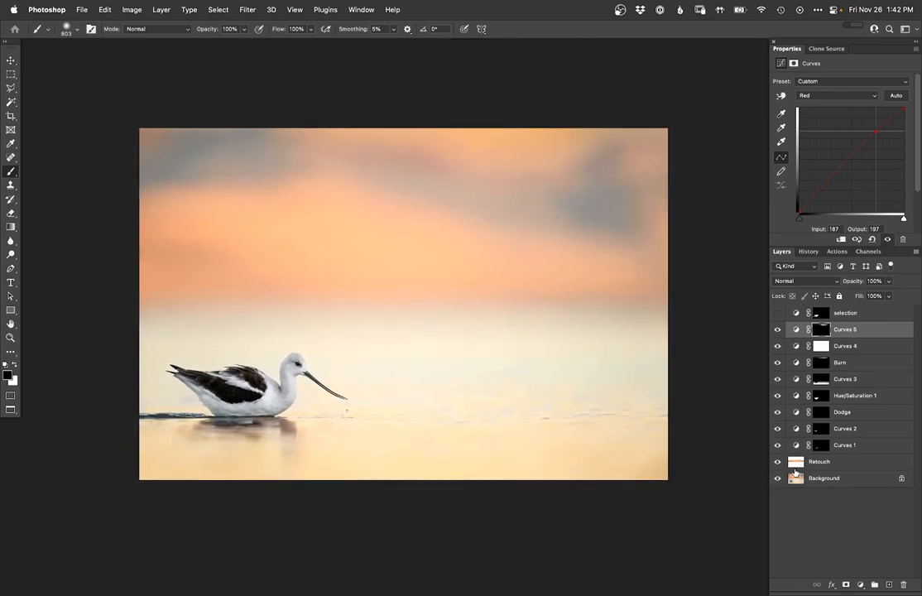
Reduce the Curves 4 brightening layer to 80% opacity and toggle it to compare.
click(776, 476)
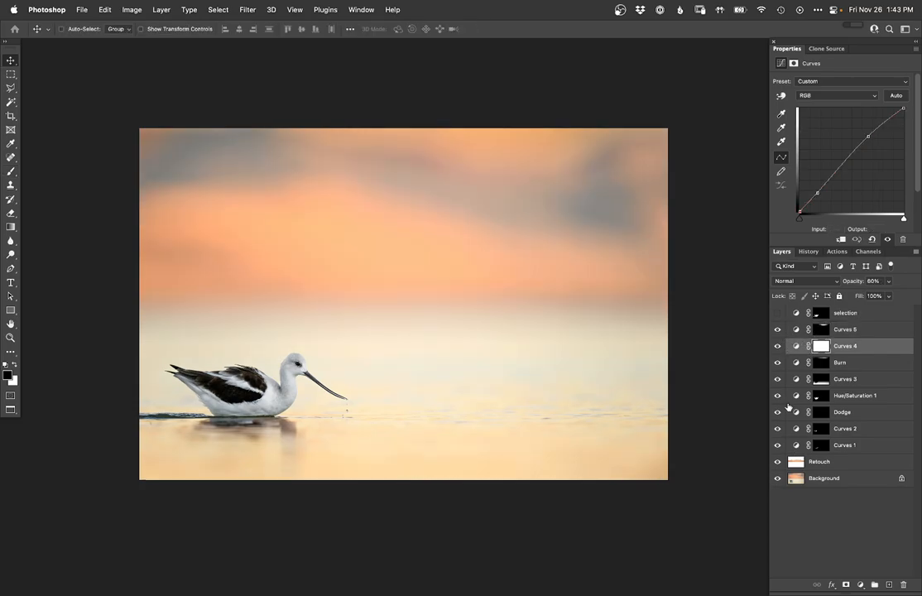
click(776, 444)
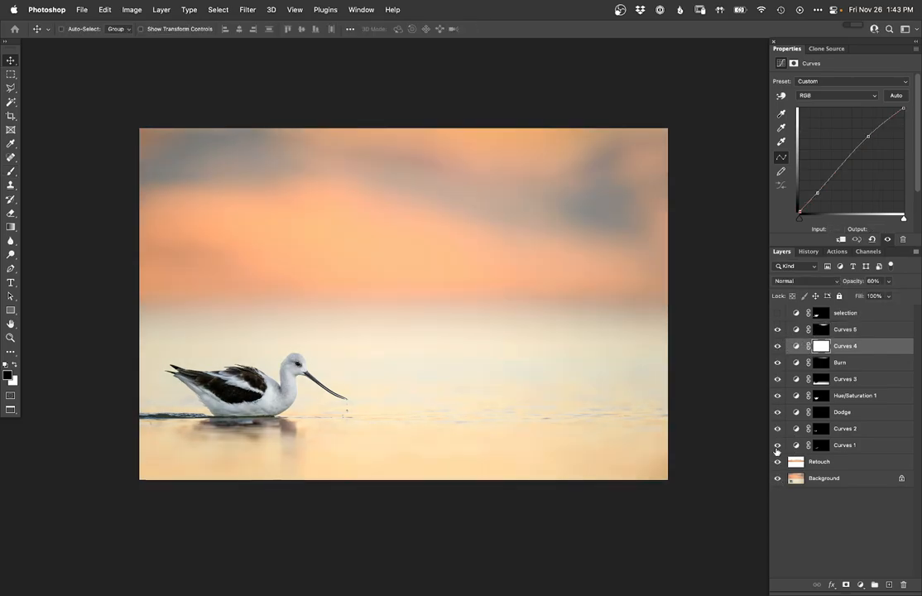
click(776, 445)
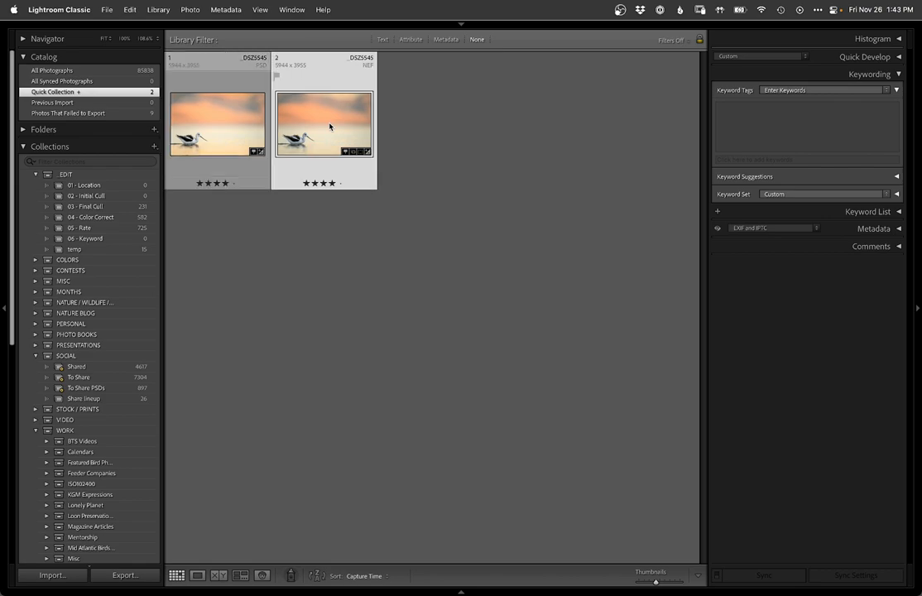
View the edited PSD beside the cooler original in Survey, then show it alone in Loupe.
double_click(324, 124)
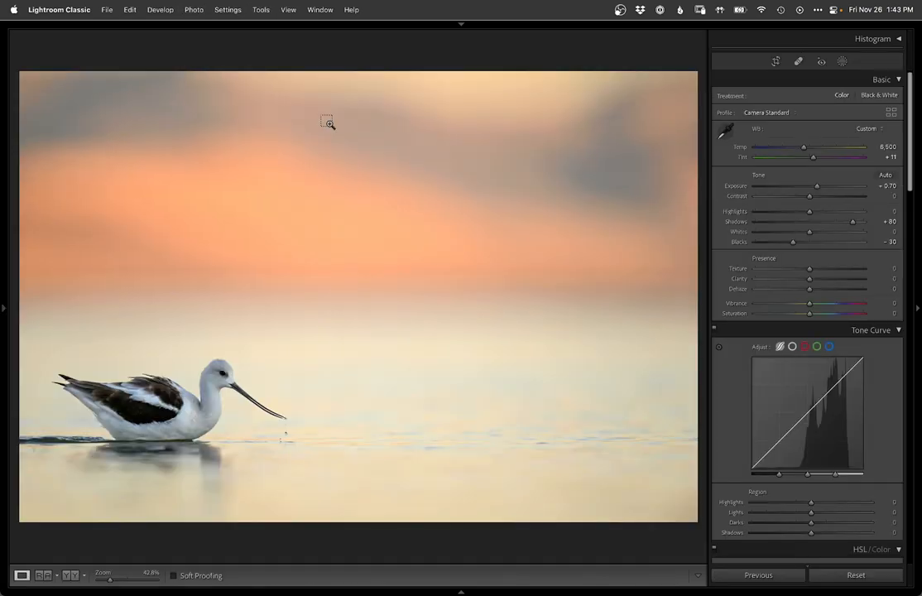
mouse_move(454, 367)
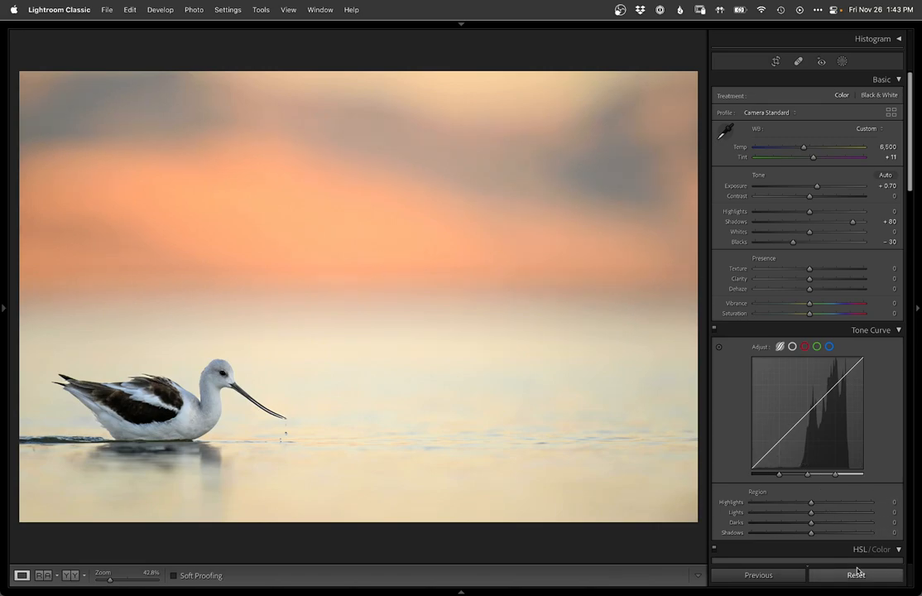
click(157, 10)
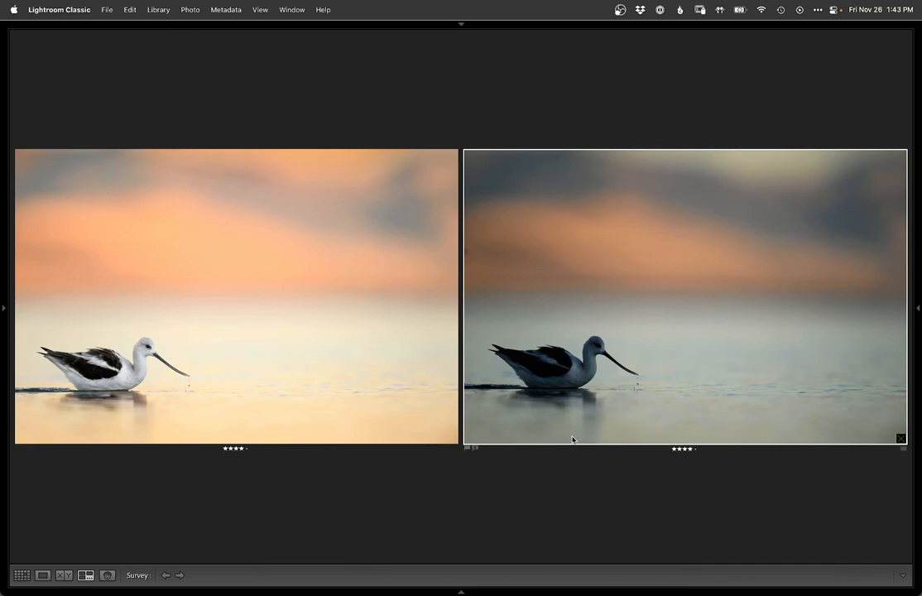
mouse_move(622, 379)
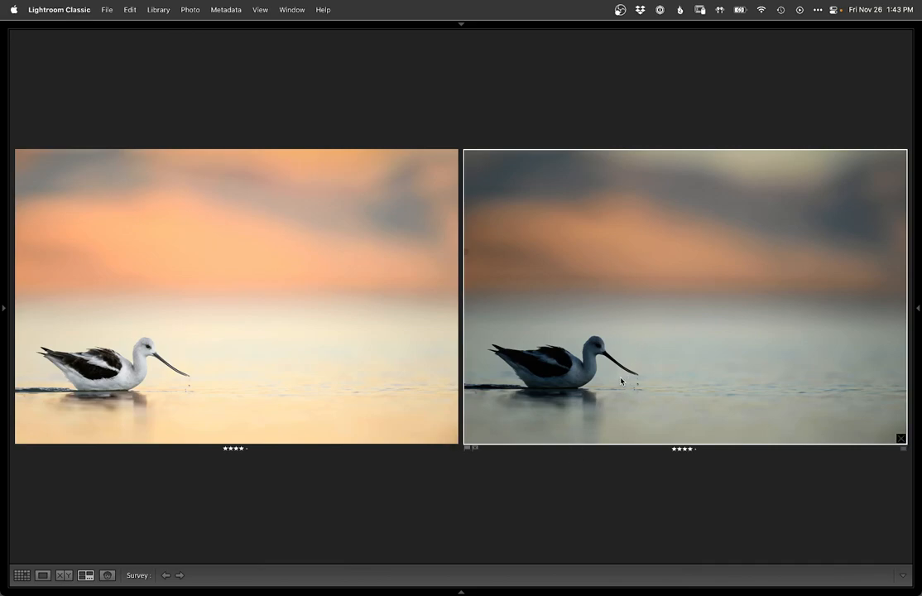
mouse_move(613, 374)
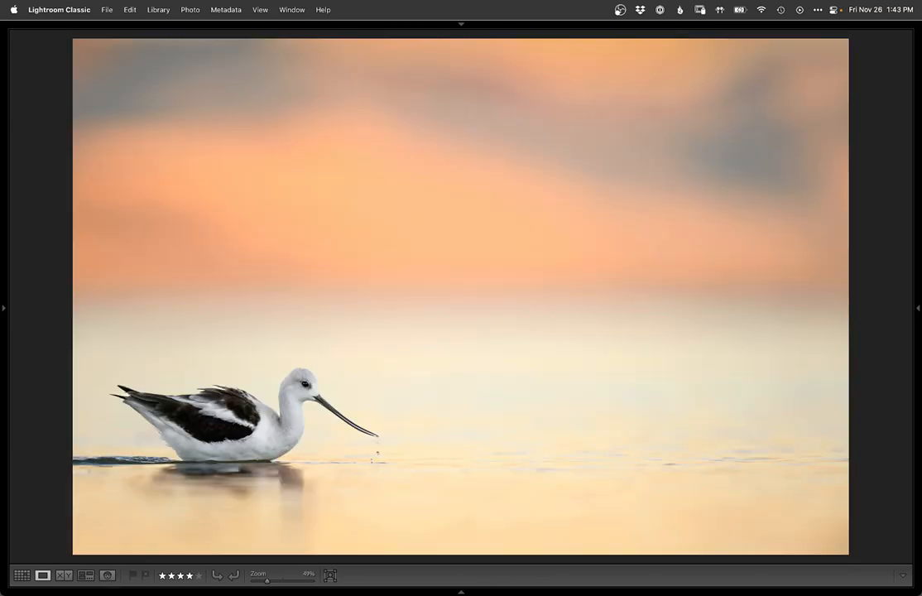
click(21, 574)
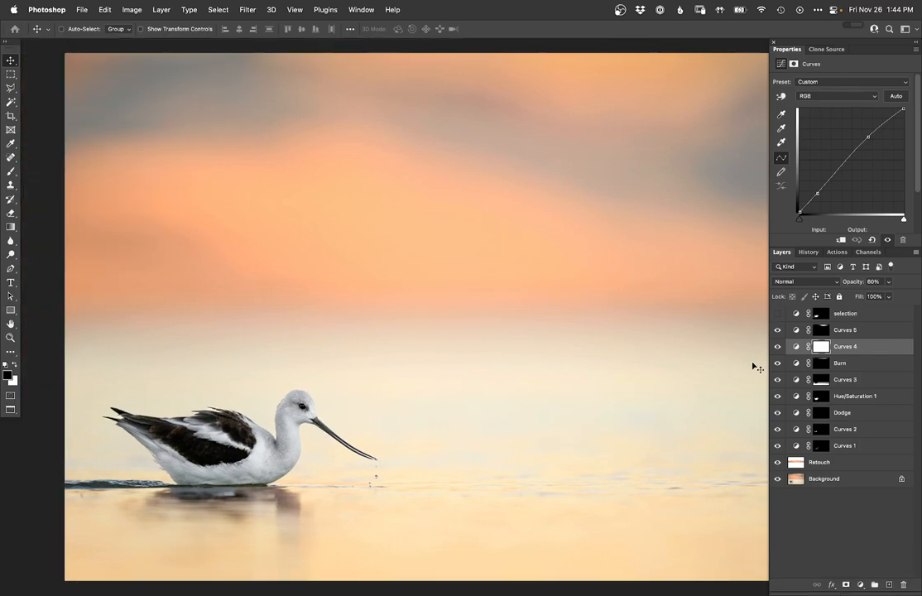
mouse_move(790, 339)
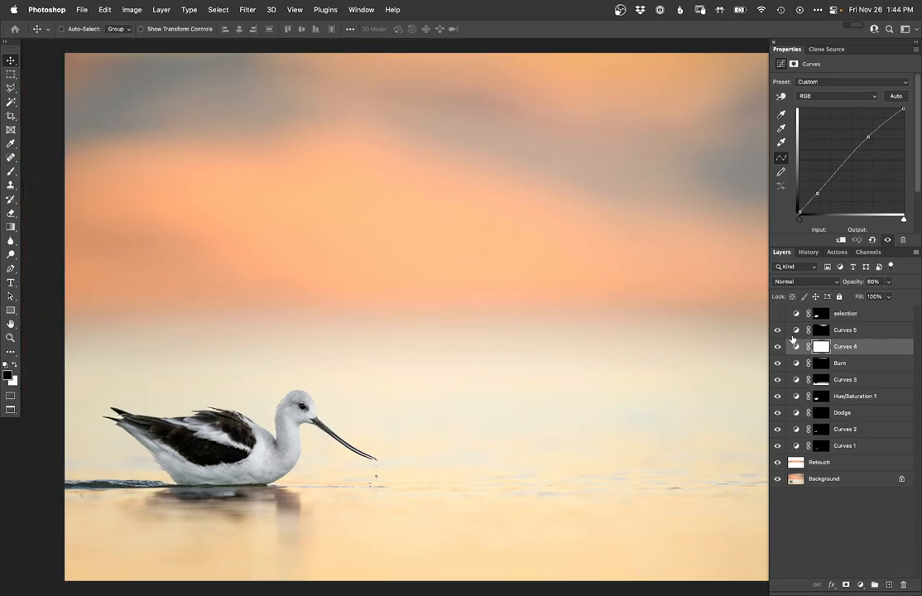
Review the Hue/Saturation and Curves 3 adjustments on the bill and water drops.
click(778, 313)
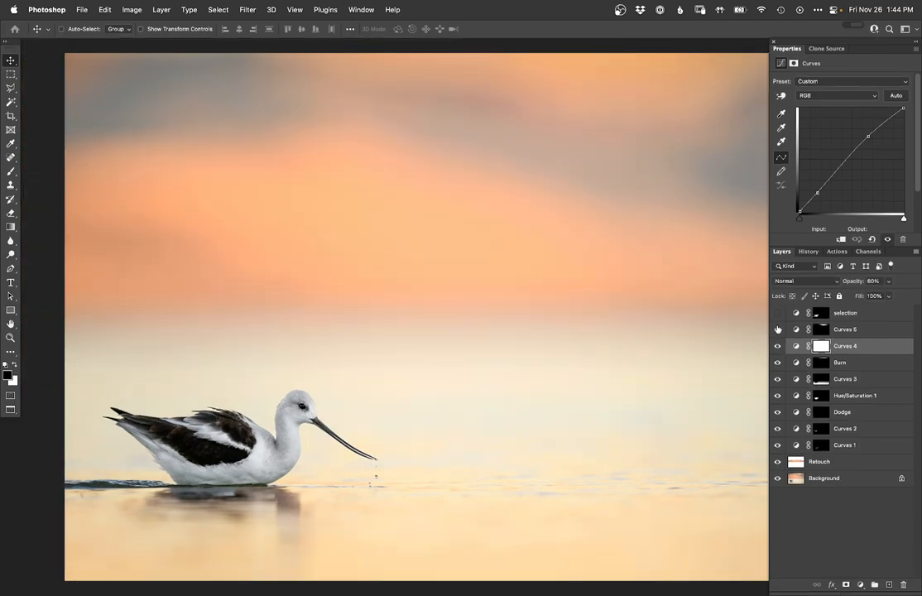
click(778, 328)
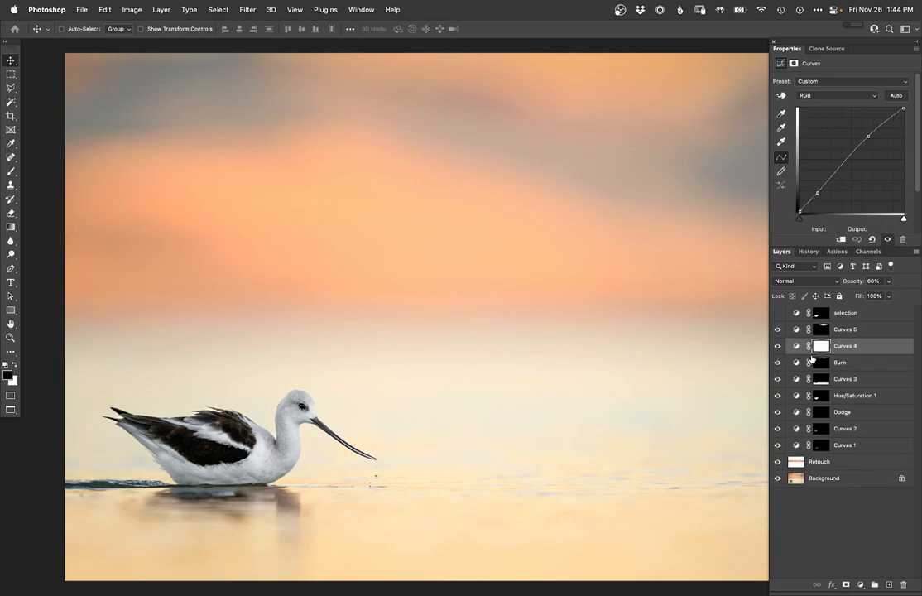
click(821, 394)
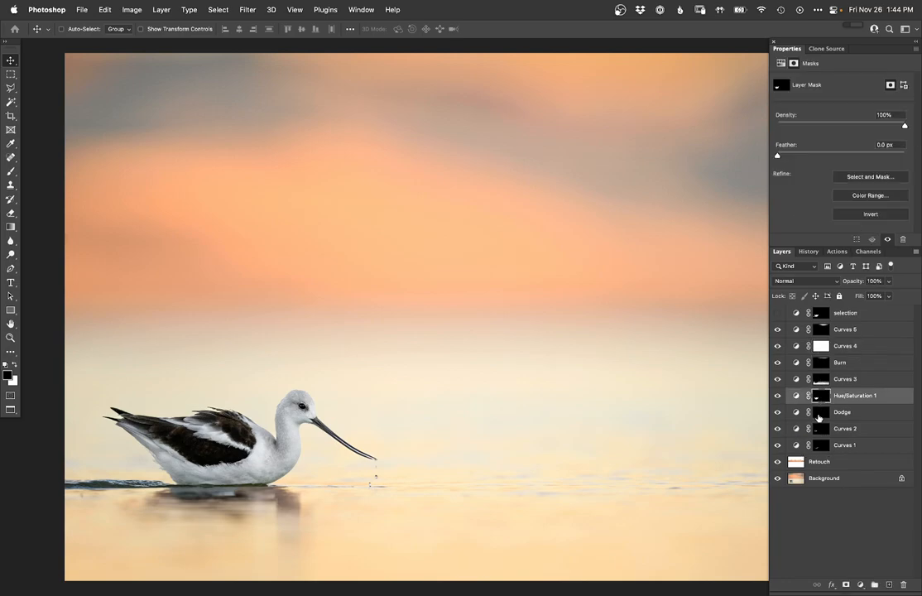
click(844, 427)
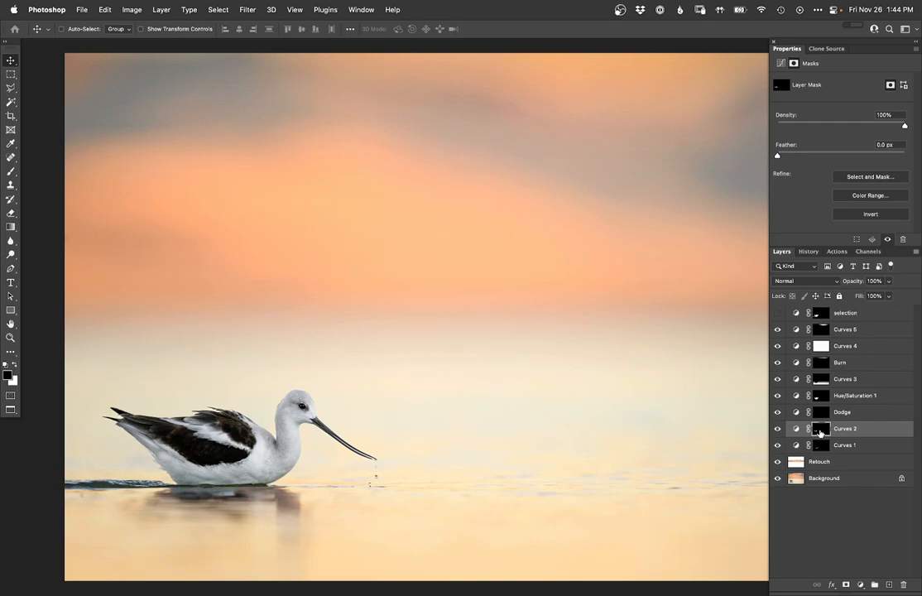
click(821, 427)
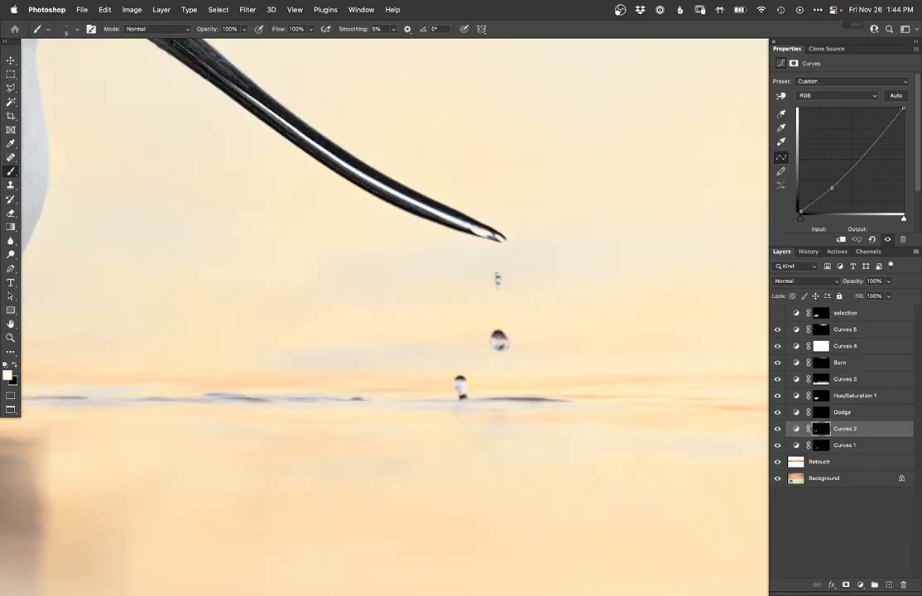
Add a new Curves adjustment layer above the Burn layer.
click(841, 360)
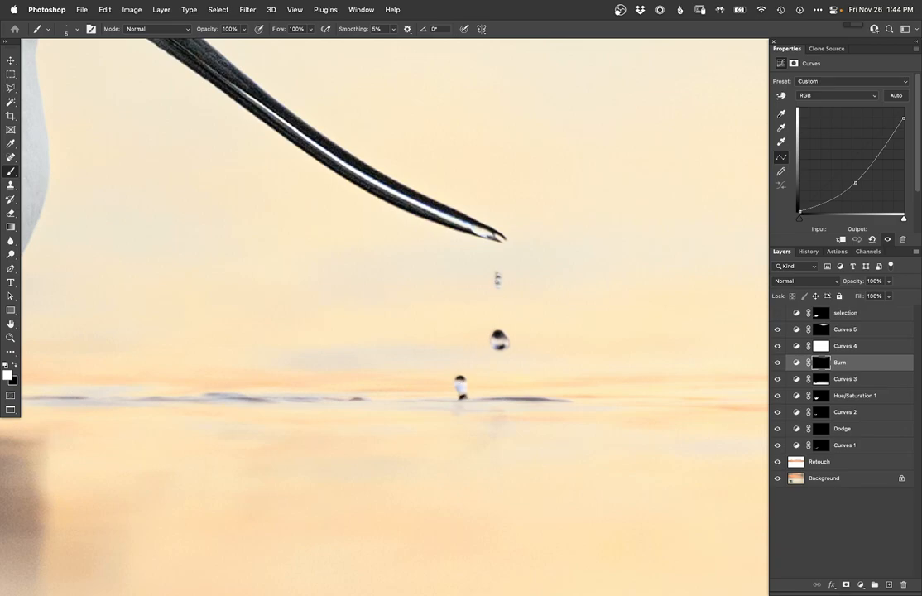
click(821, 363)
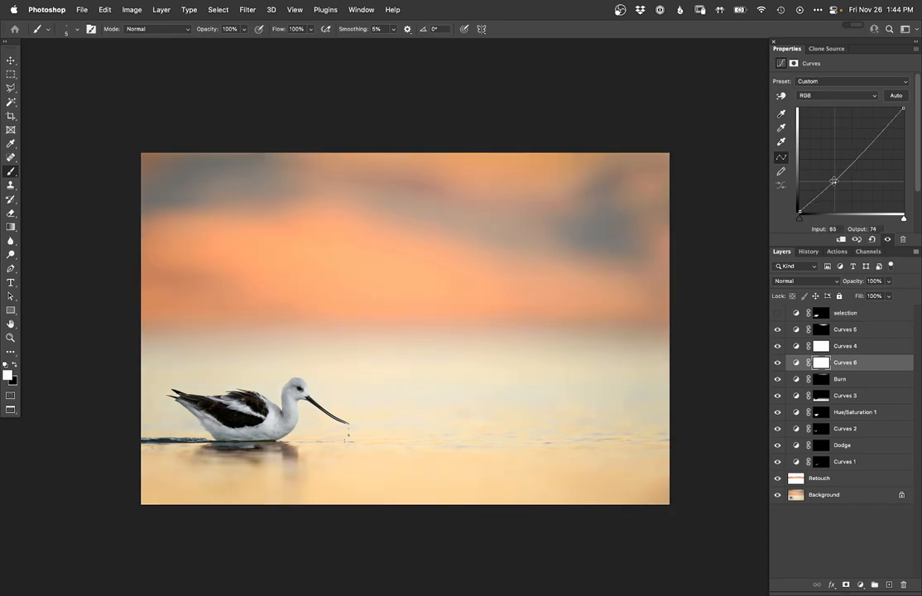
Lift the new curve's midtones, compare it on and off, and lower its opacity.
drag(833, 180, 836, 184)
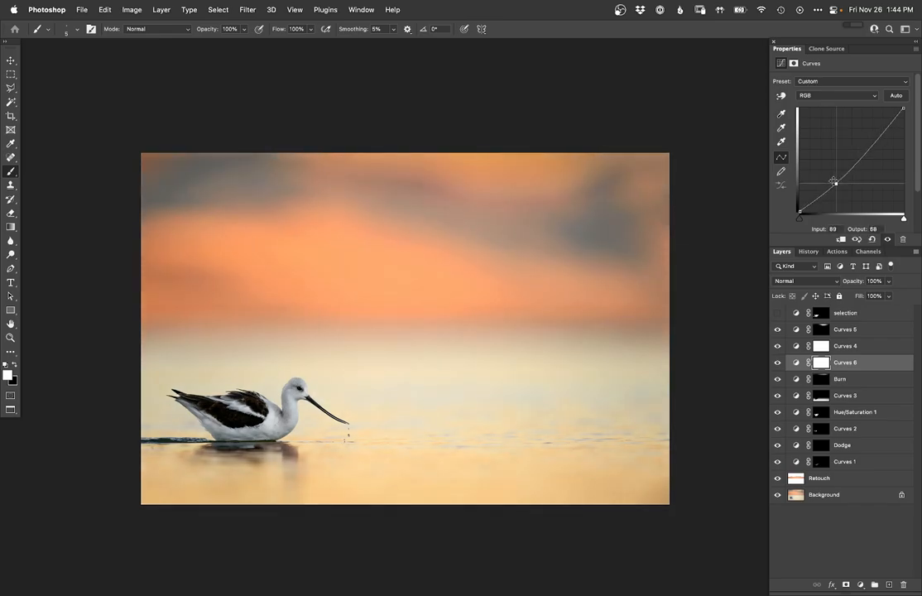
click(776, 346)
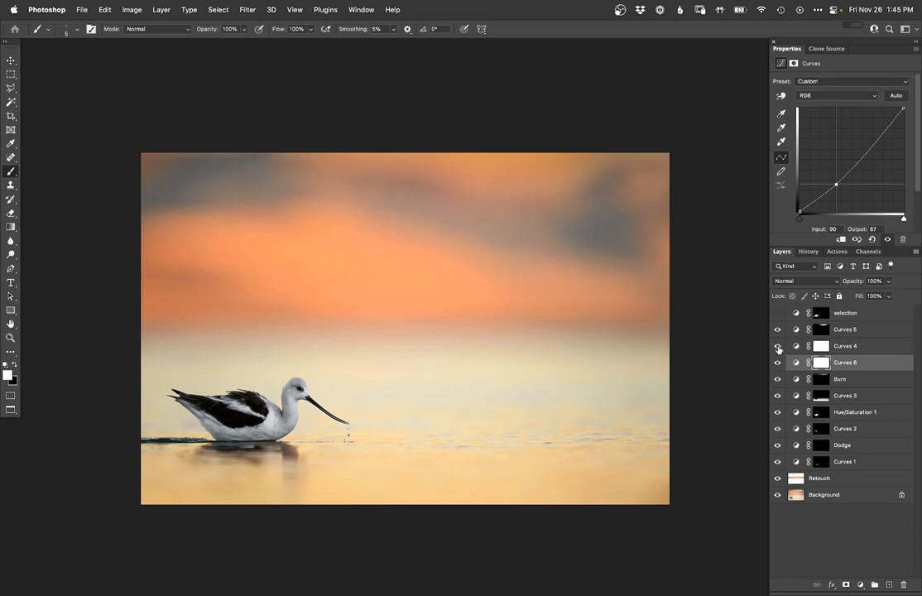
click(776, 363)
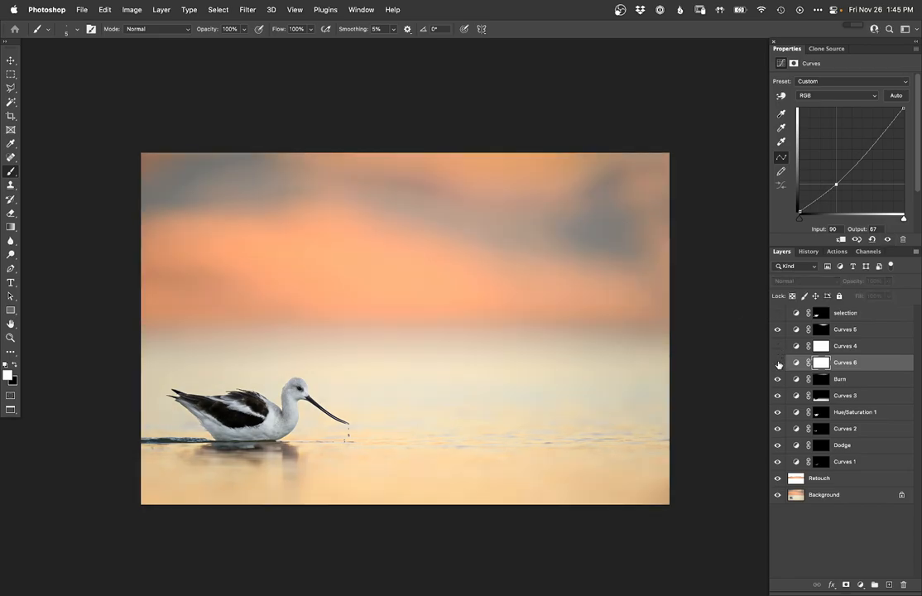
click(776, 363)
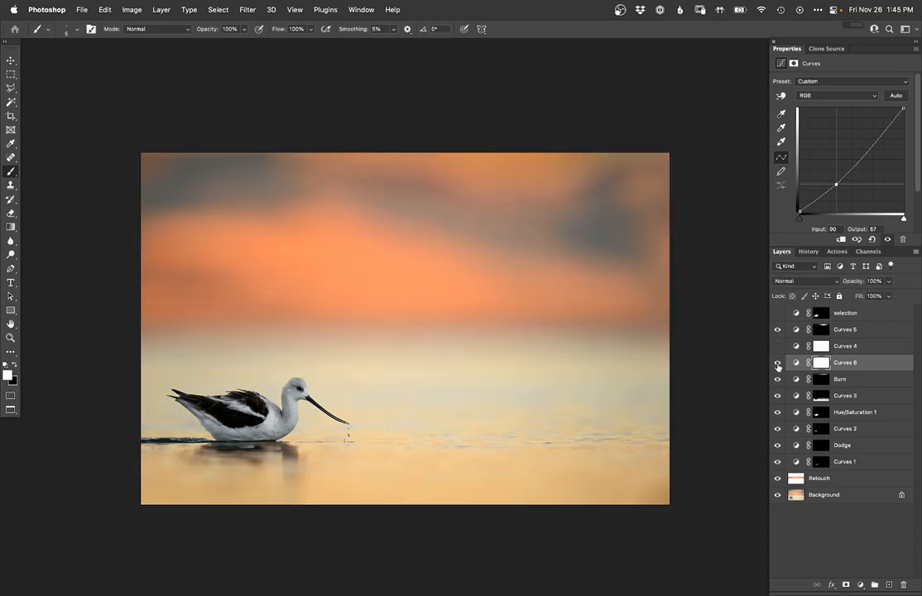
click(776, 362)
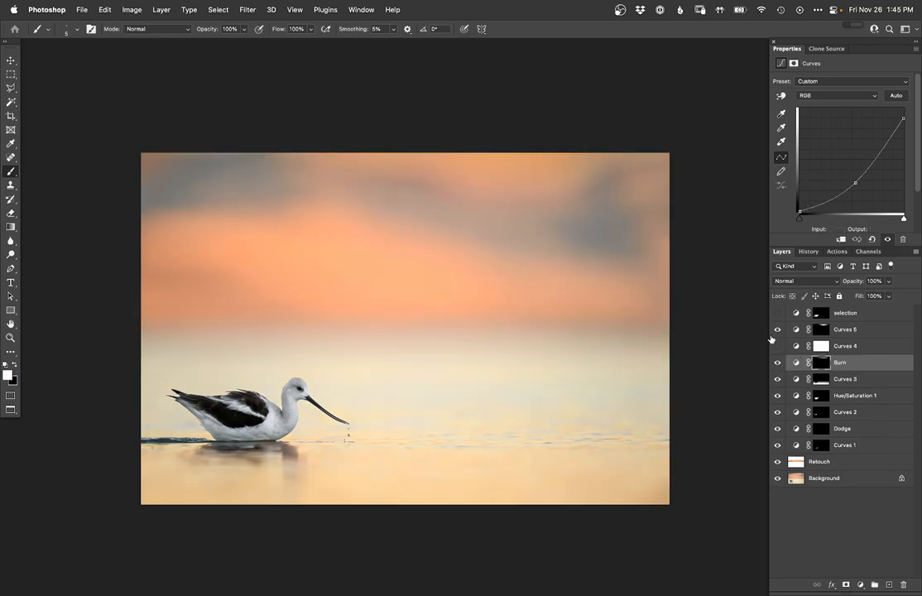
click(844, 346)
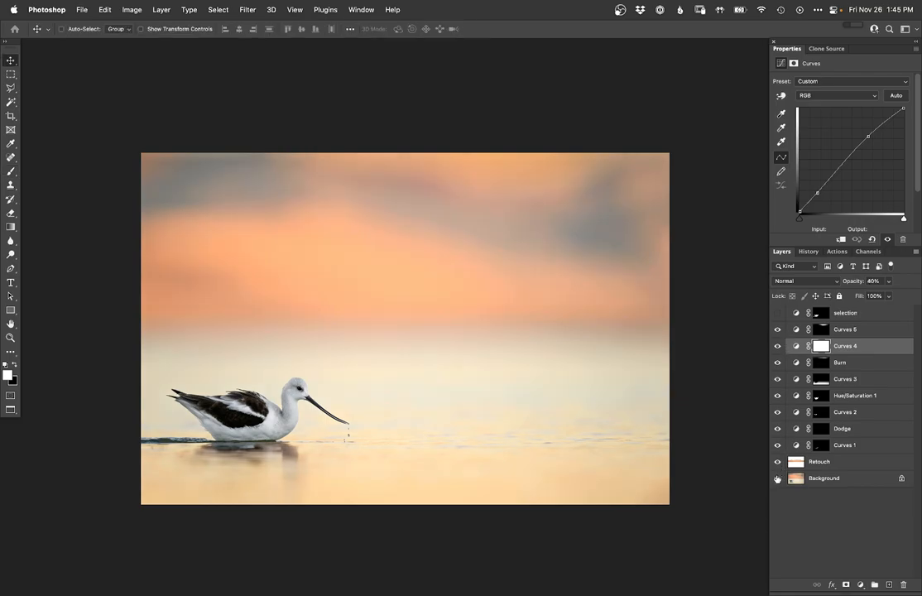
click(776, 462)
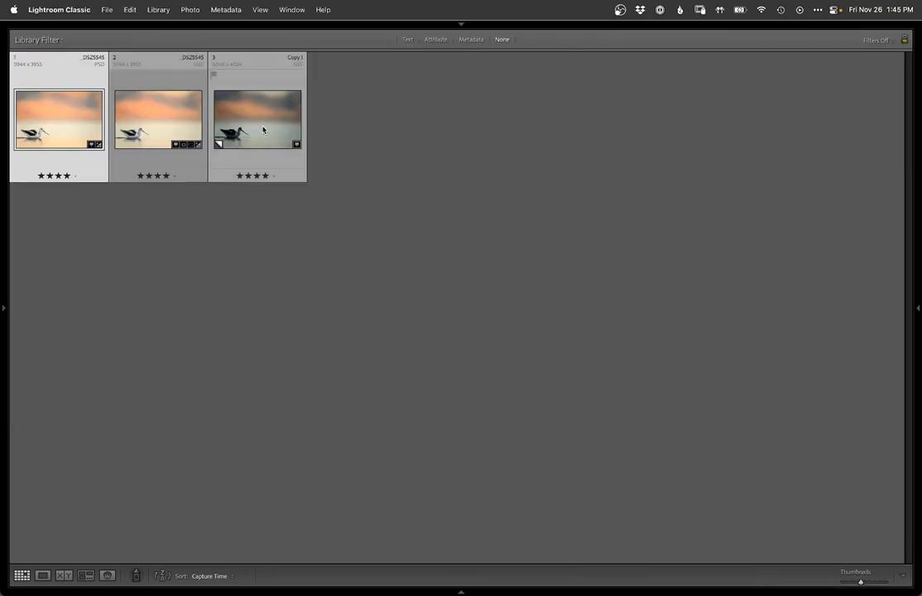
Switch from Lightroom to the Safari window showing the Online Workshops page.
click(86, 576)
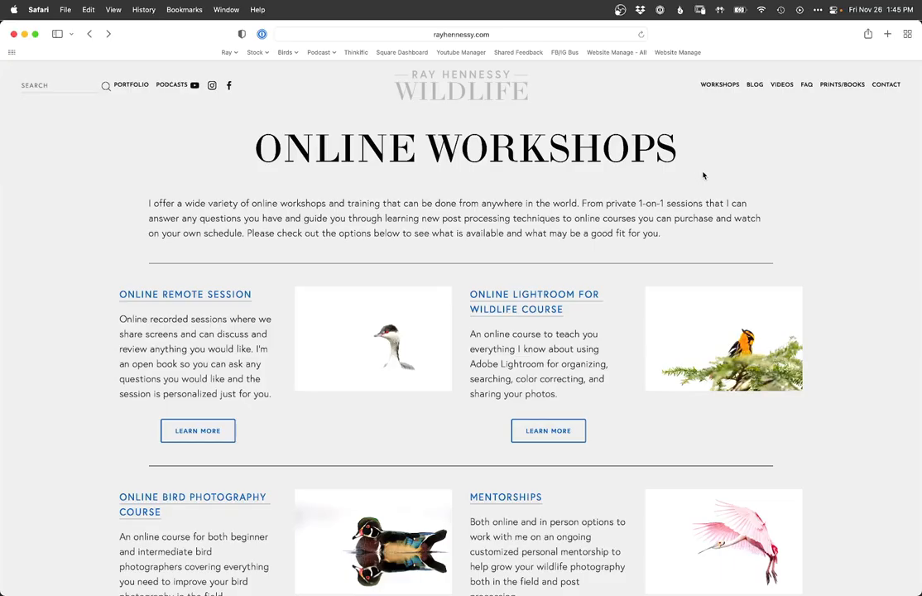
Go to the Anytime Workshops page from the site's Workshops menu.
click(718, 83)
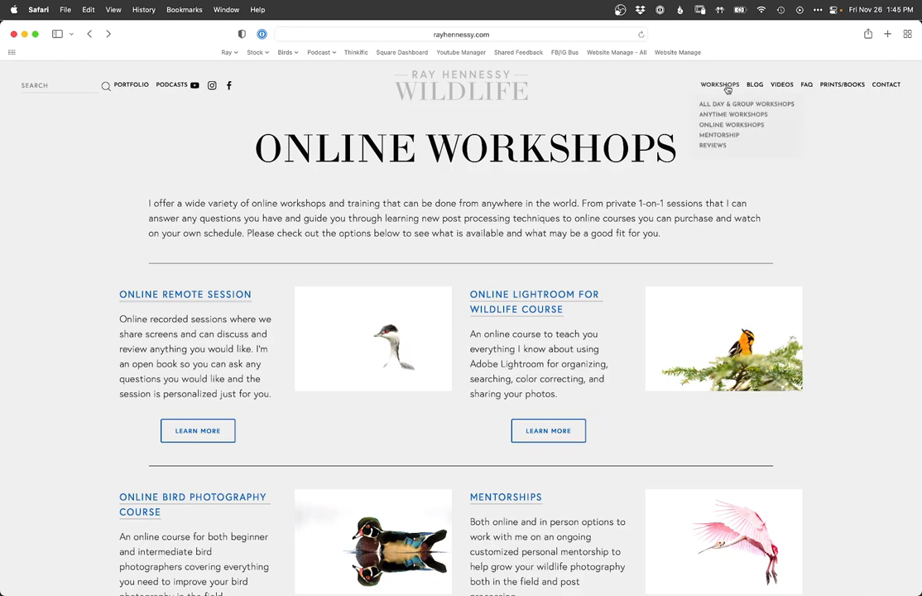
mouse_move(718, 133)
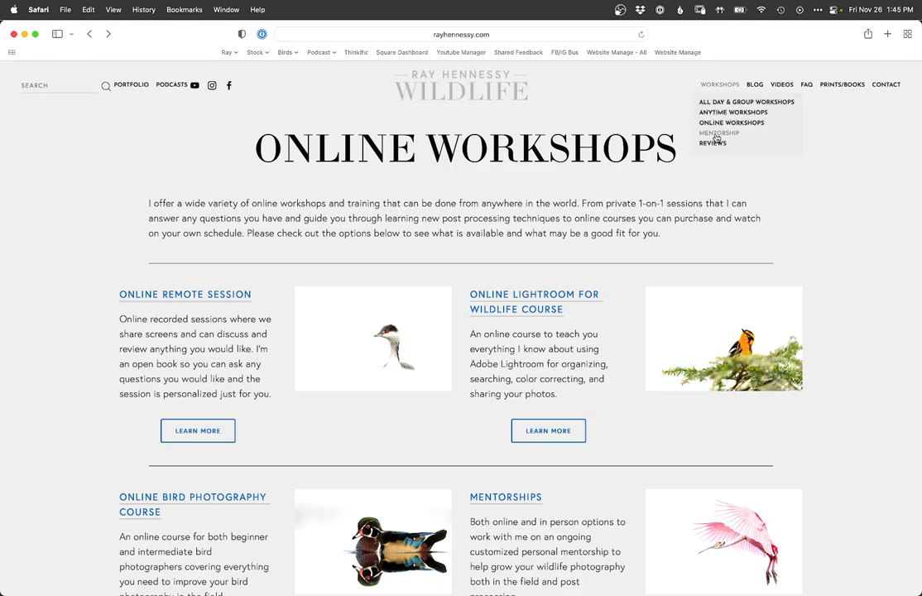
mouse_move(877, 318)
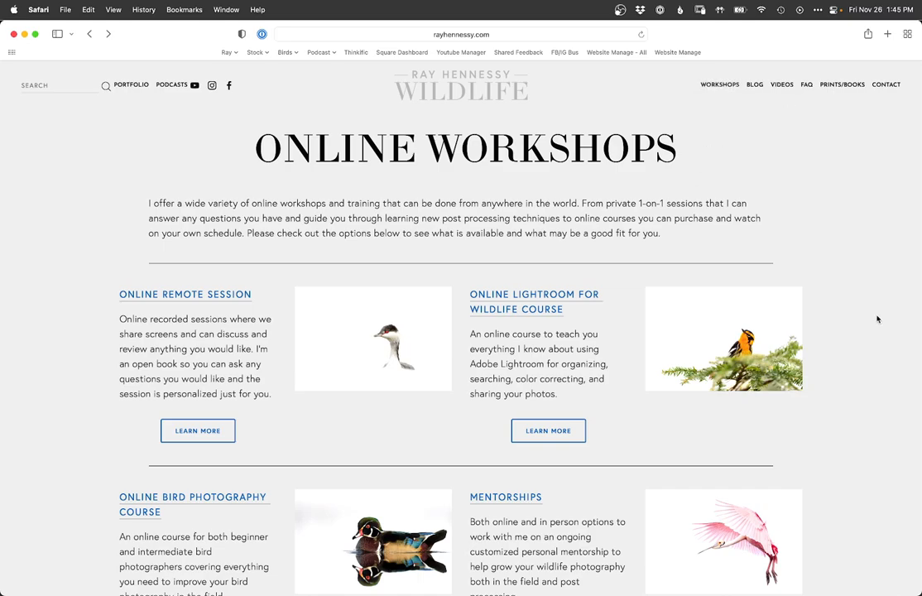
mouse_move(844, 457)
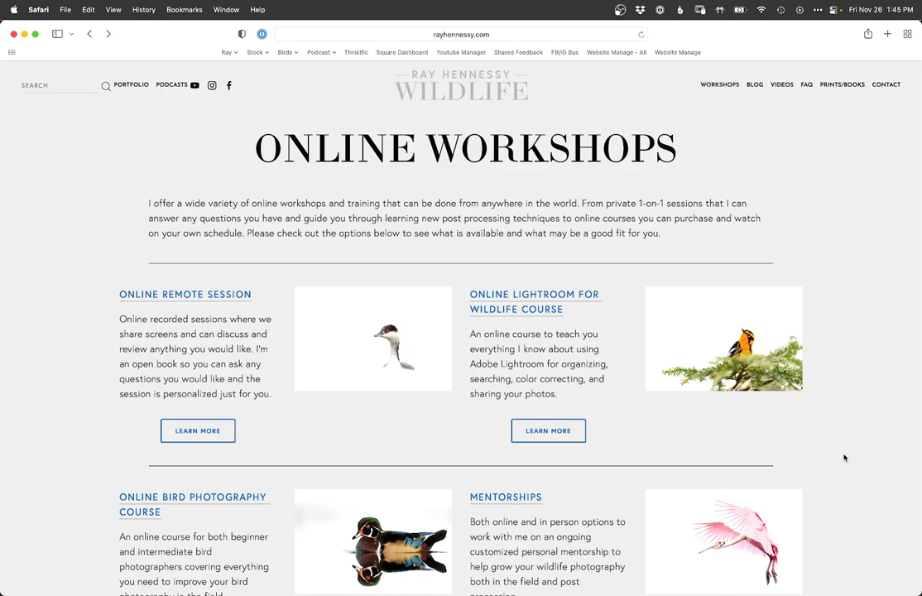
mouse_move(172, 389)
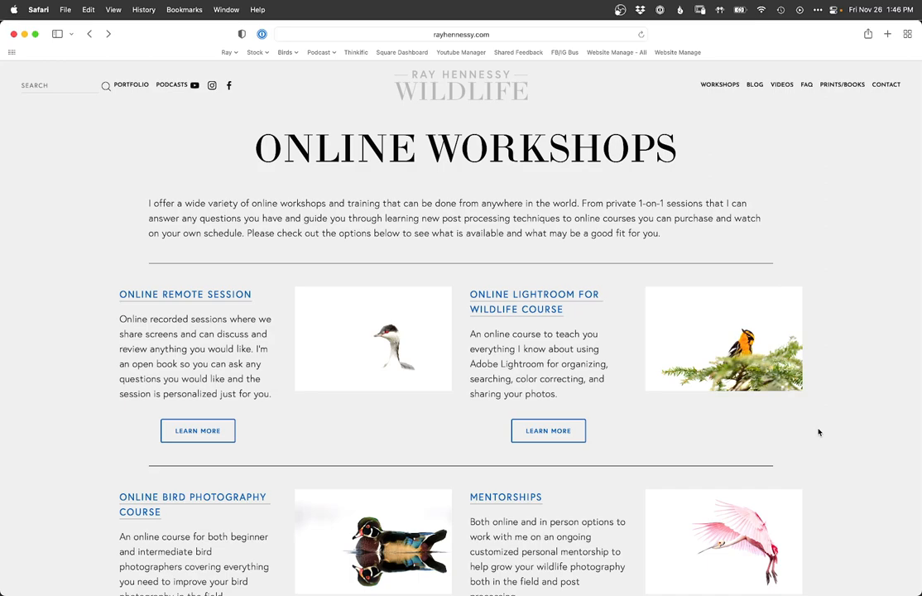
mouse_move(792, 318)
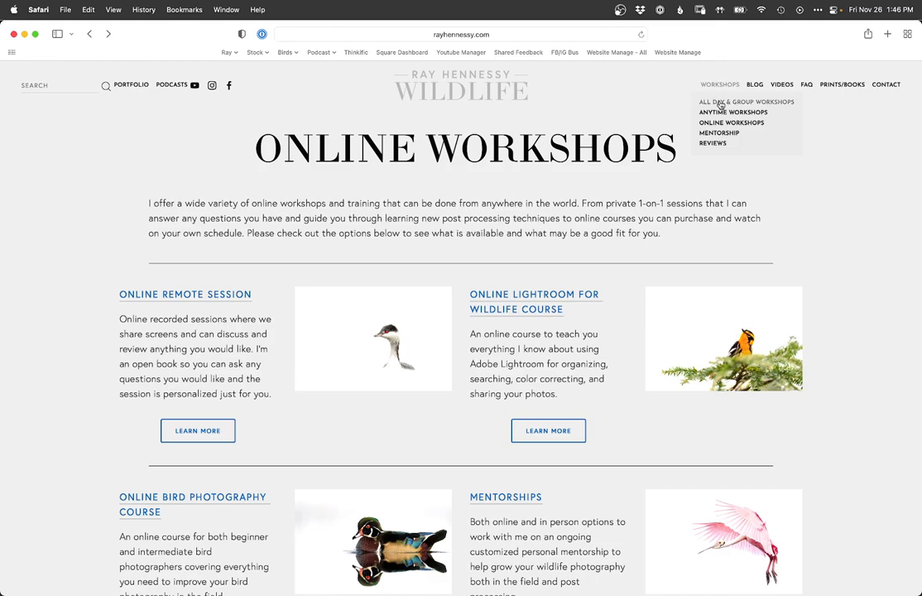
mouse_move(742, 103)
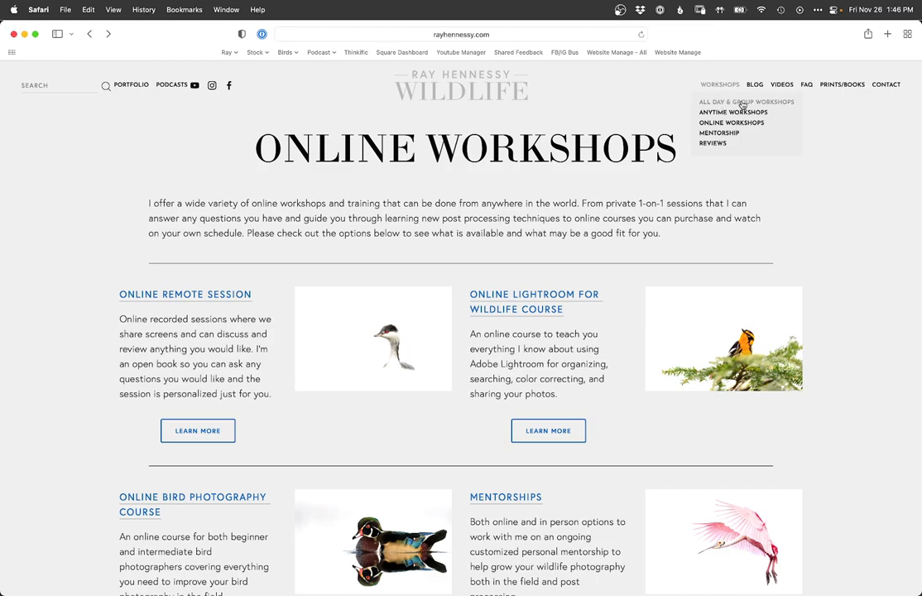
mouse_move(735, 115)
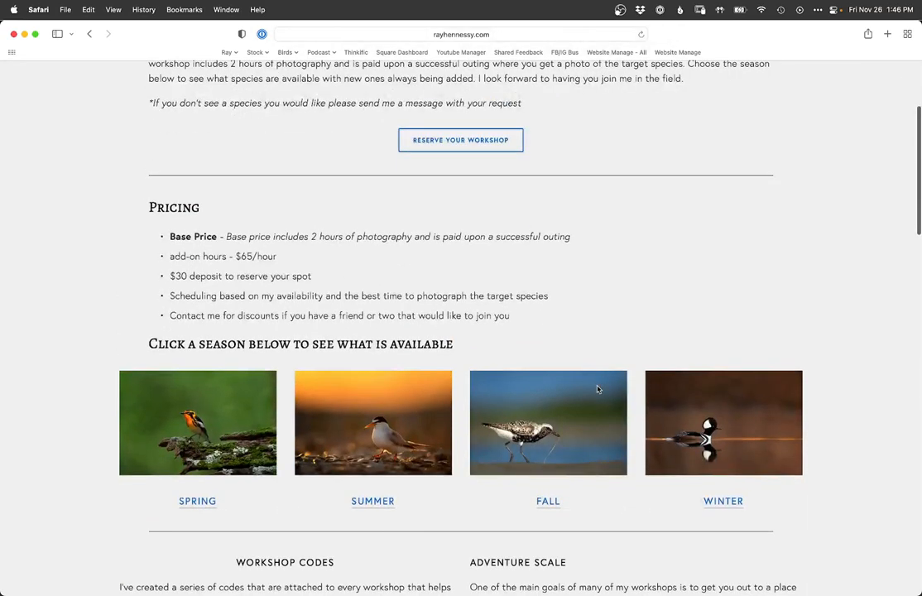
Browse the Fall season workshop listings, then return to the Online Workshops page.
click(722, 499)
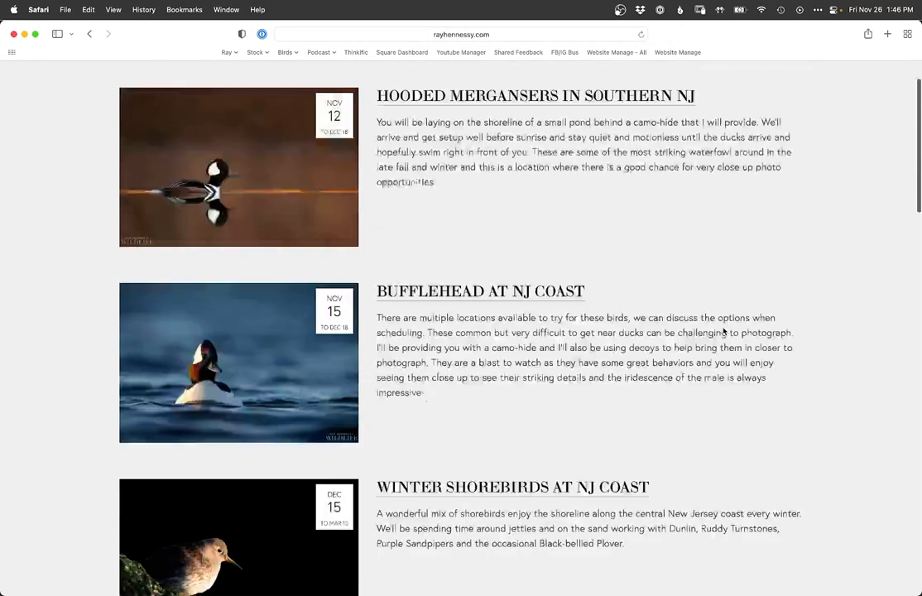
scroll(down, 3)
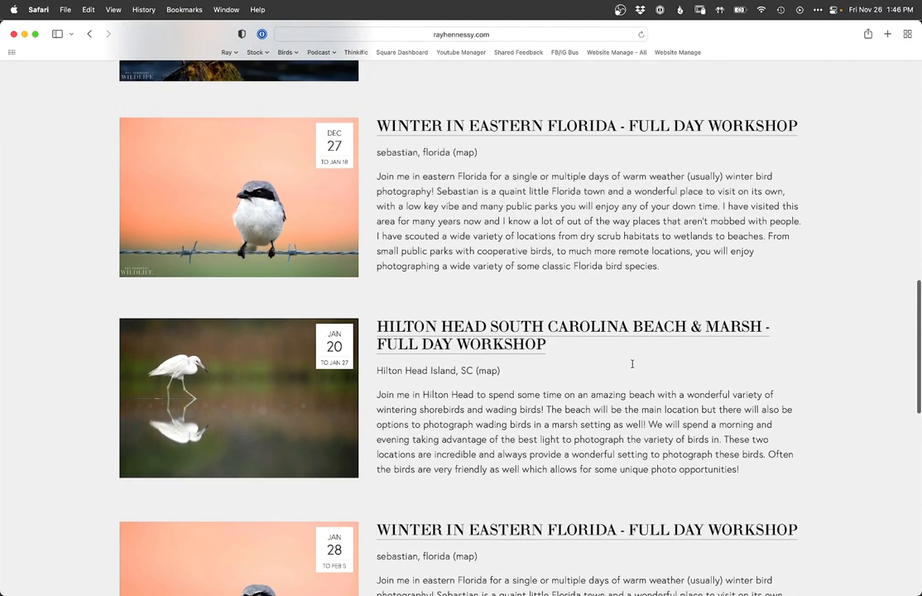
scroll(up, 3)
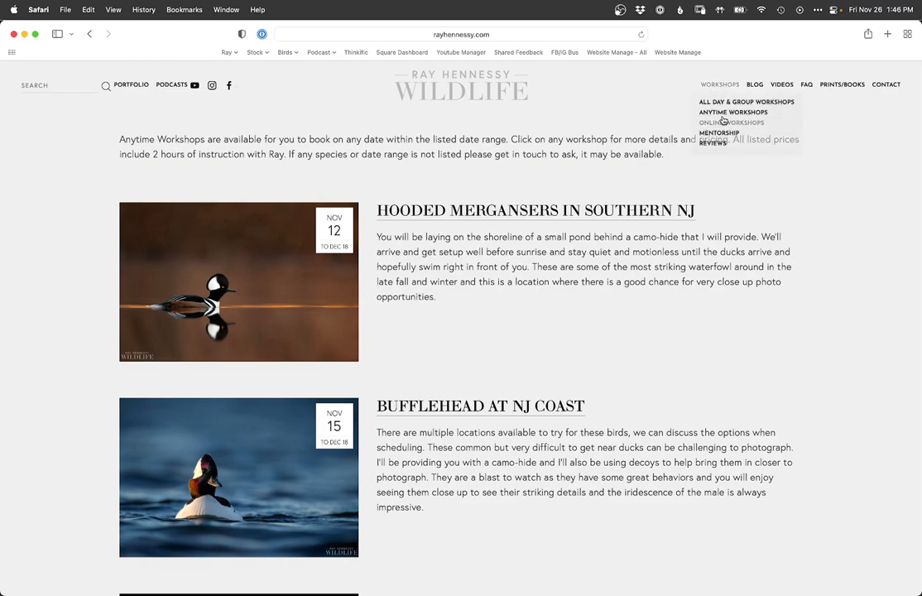
click(731, 123)
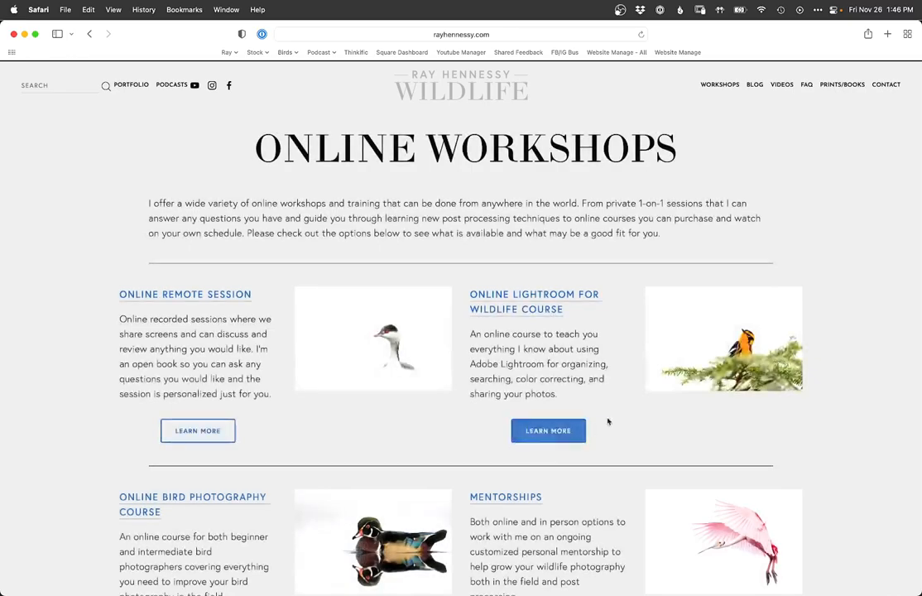
mouse_move(728, 453)
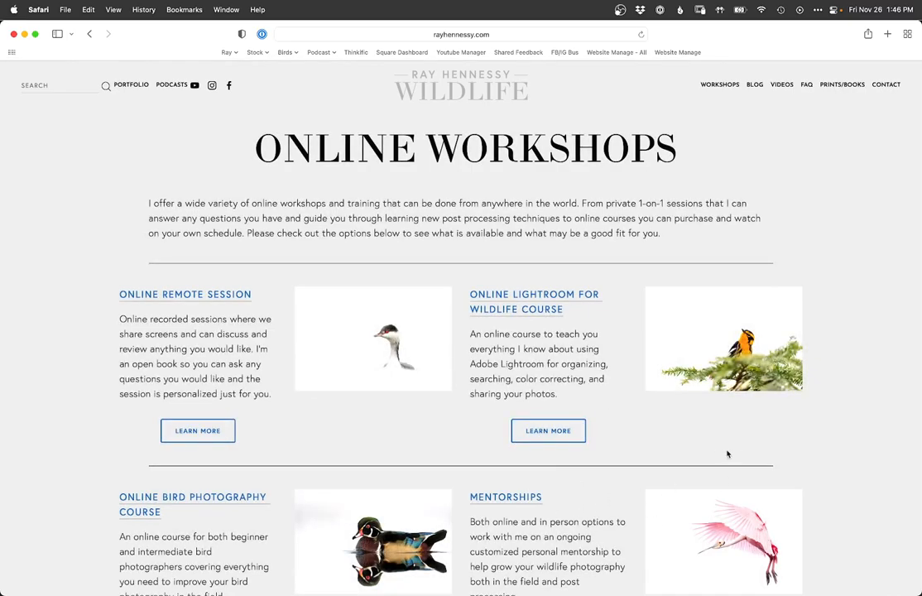
click(618, 10)
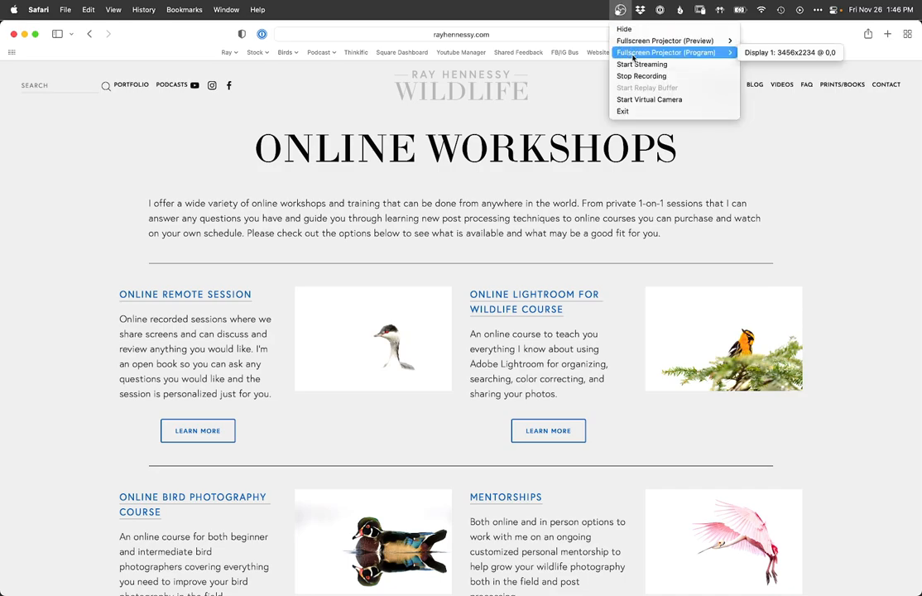